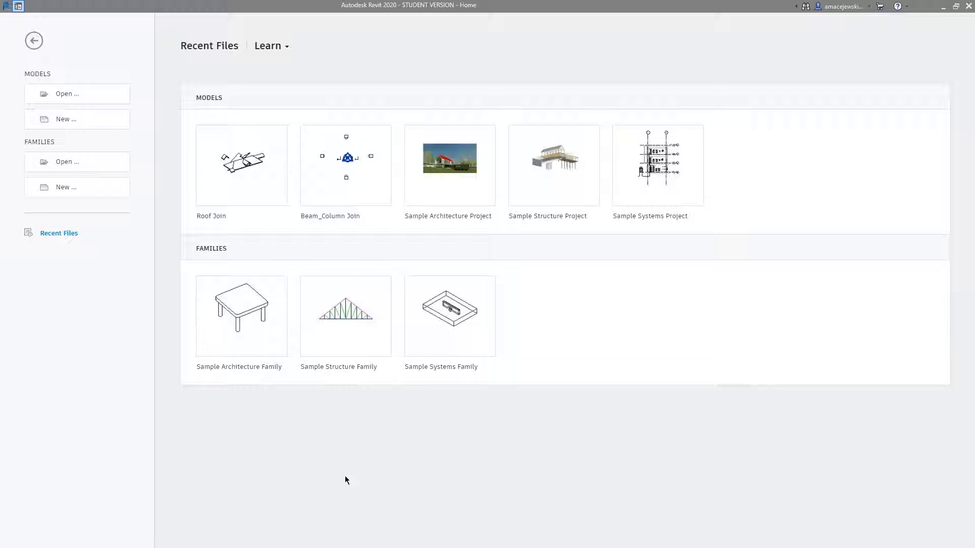
pyautogui.moveTo(347, 469)
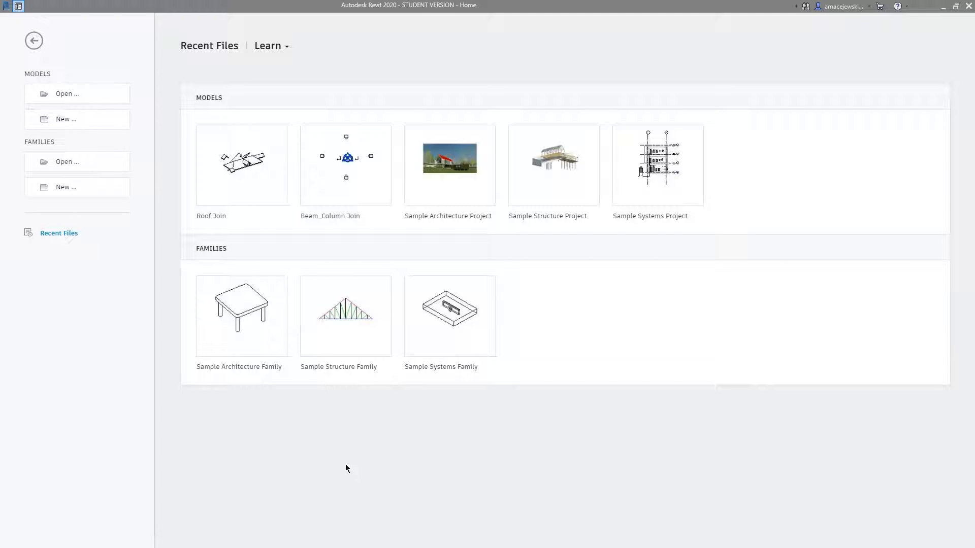
pyautogui.moveTo(209, 86)
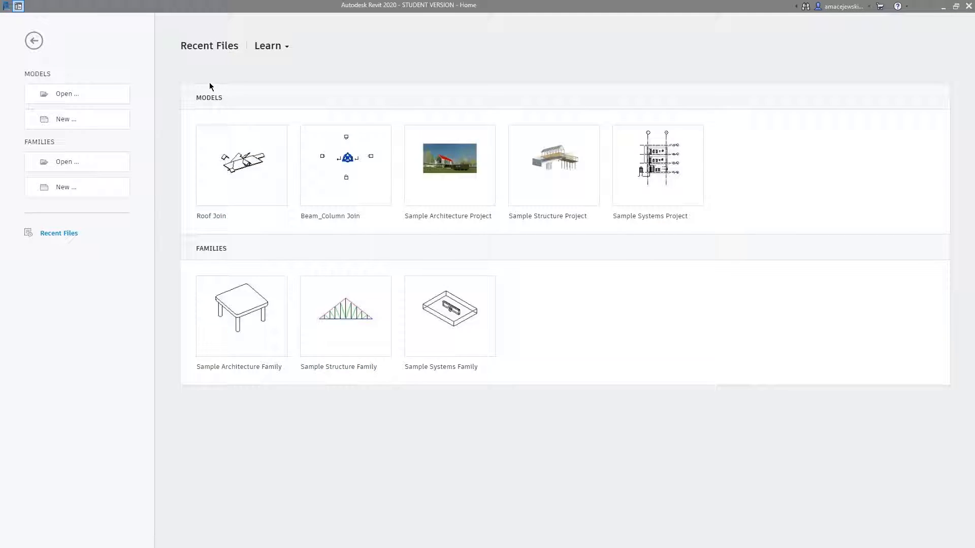
# Step: Create a new project based on the Architectural Template
pyautogui.click(65, 119)
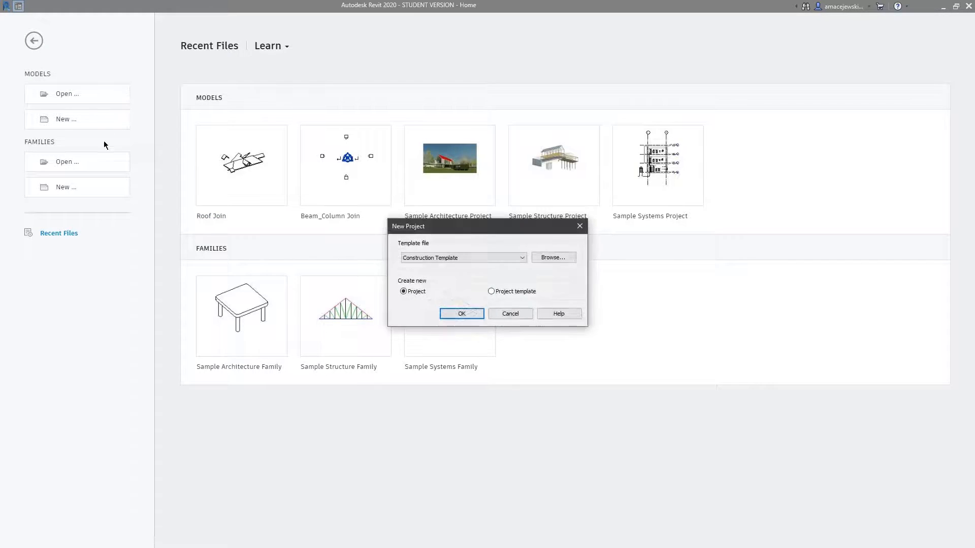
pyautogui.click(521, 257)
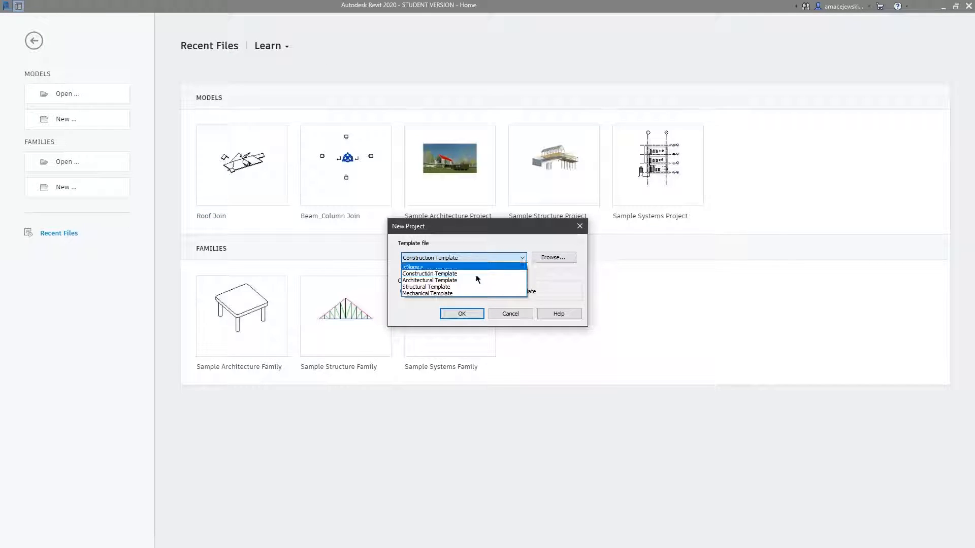
pyautogui.click(428, 280)
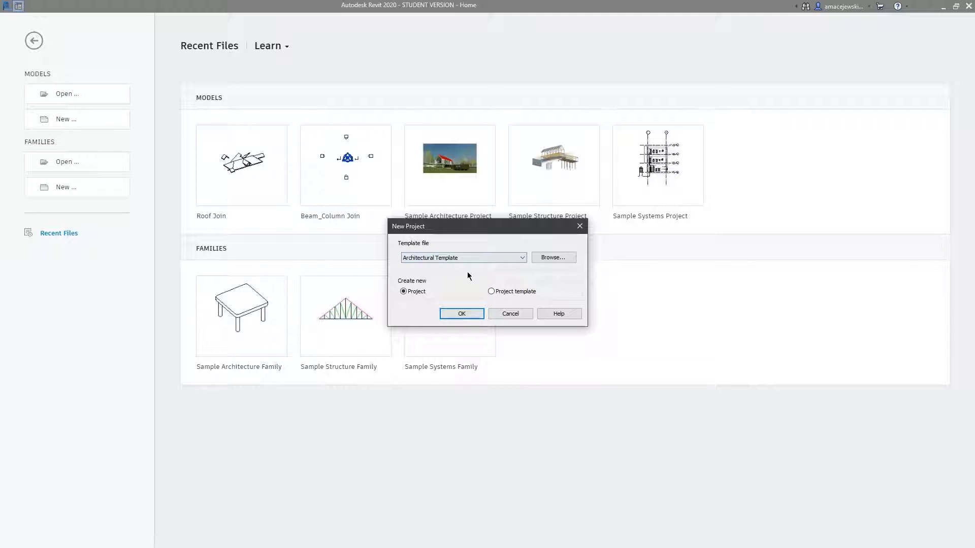
pyautogui.click(508, 313)
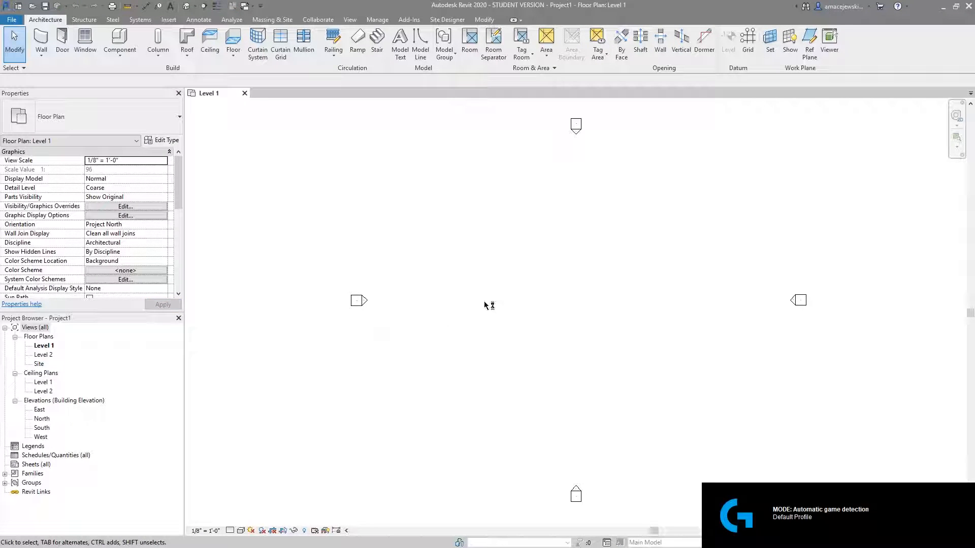
# Step: Draw a closed square of walls near the plan centre with the Wall tool, then return to Modify
pyautogui.click(41, 40)
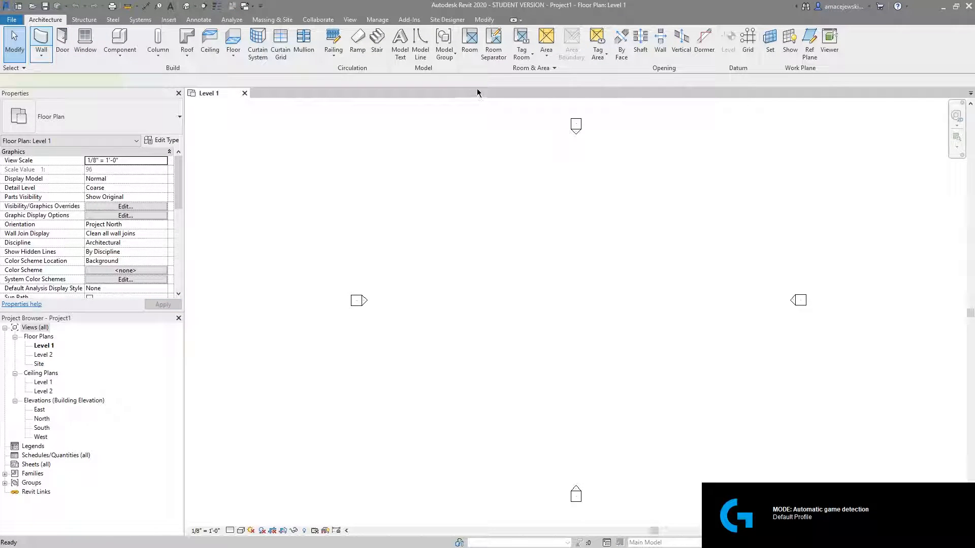
pyautogui.click(40, 43)
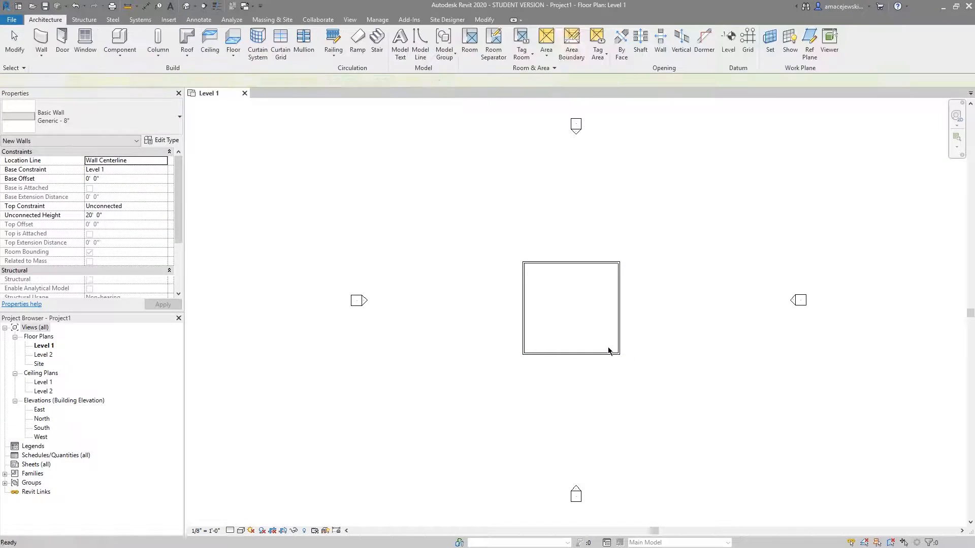
pyautogui.click(571, 228)
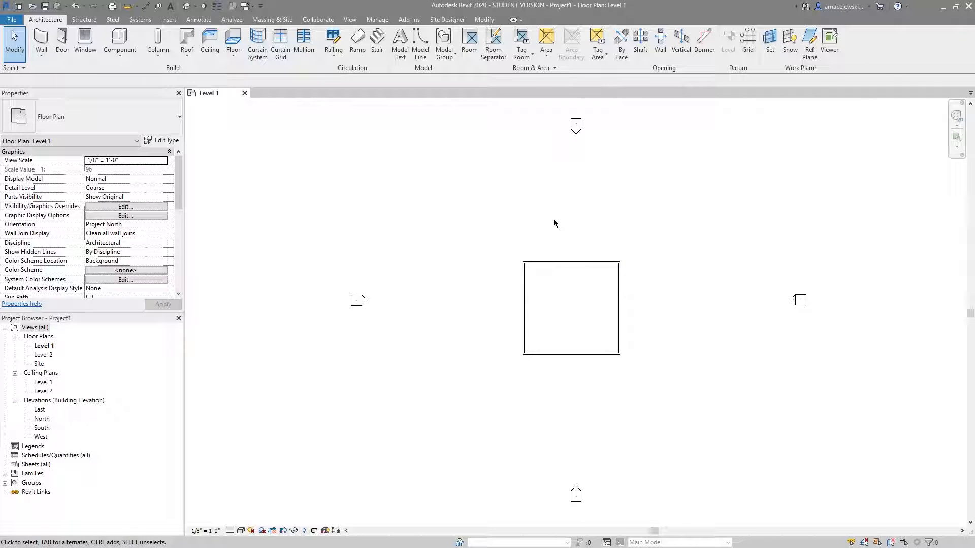
pyautogui.moveTo(636, 423)
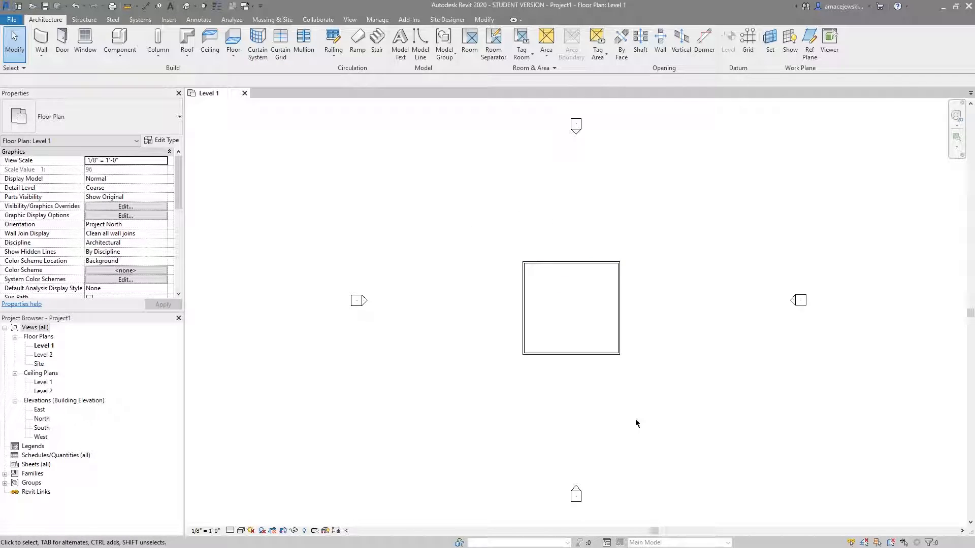
pyautogui.moveTo(243, 153)
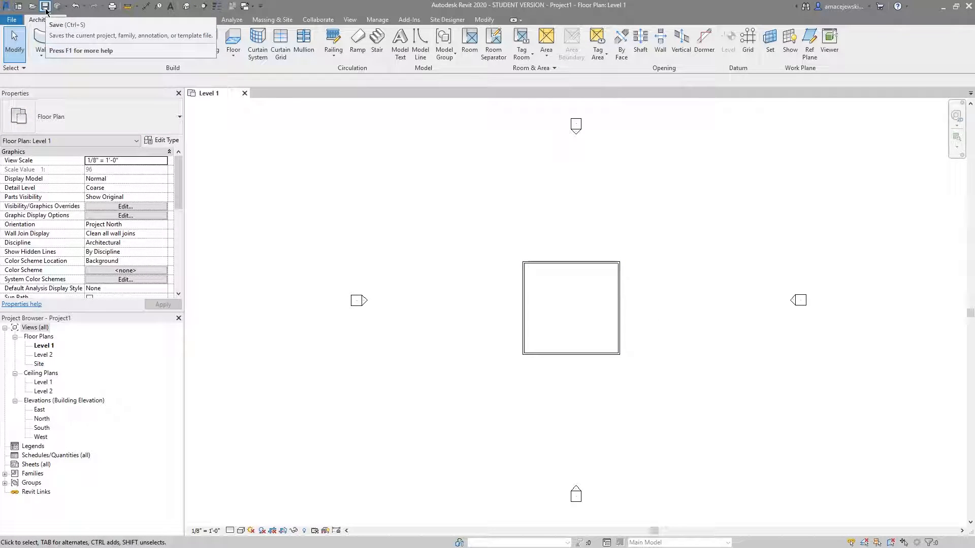
pyautogui.moveTo(46, 6)
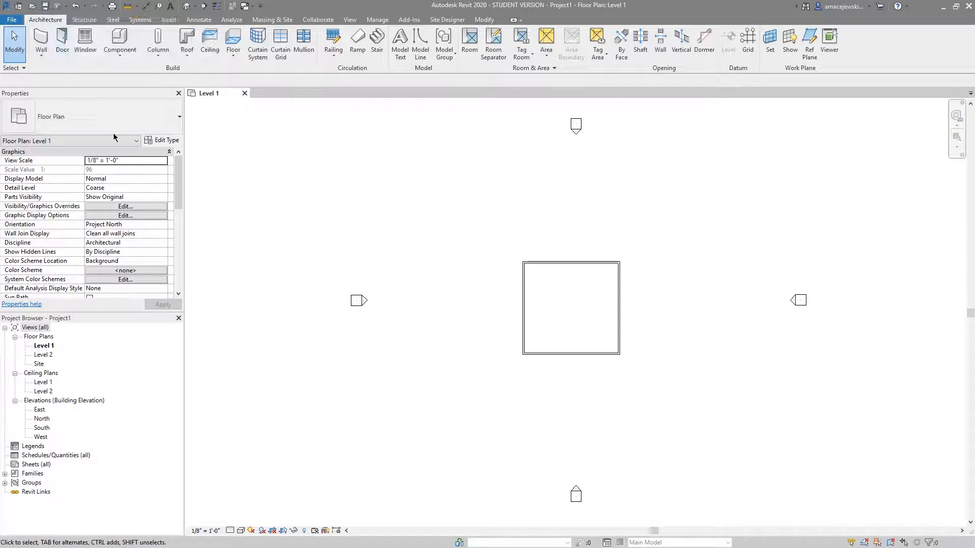
pyautogui.moveTo(55, 14)
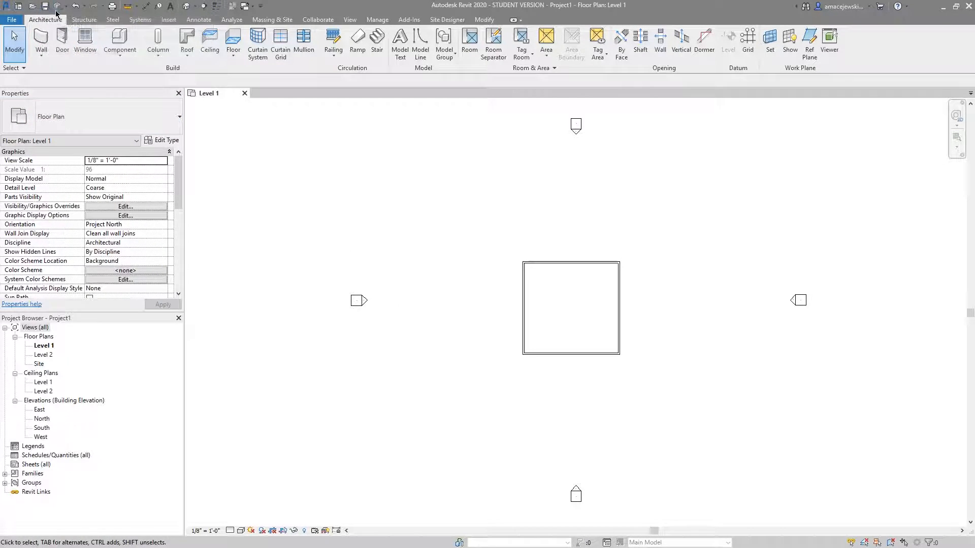
pyautogui.moveTo(56, 6)
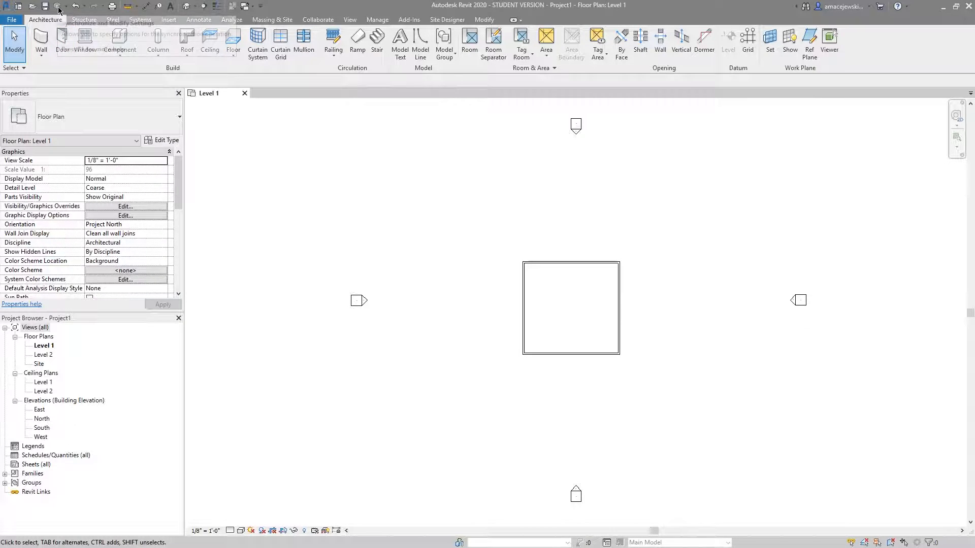
pyautogui.moveTo(382, 319)
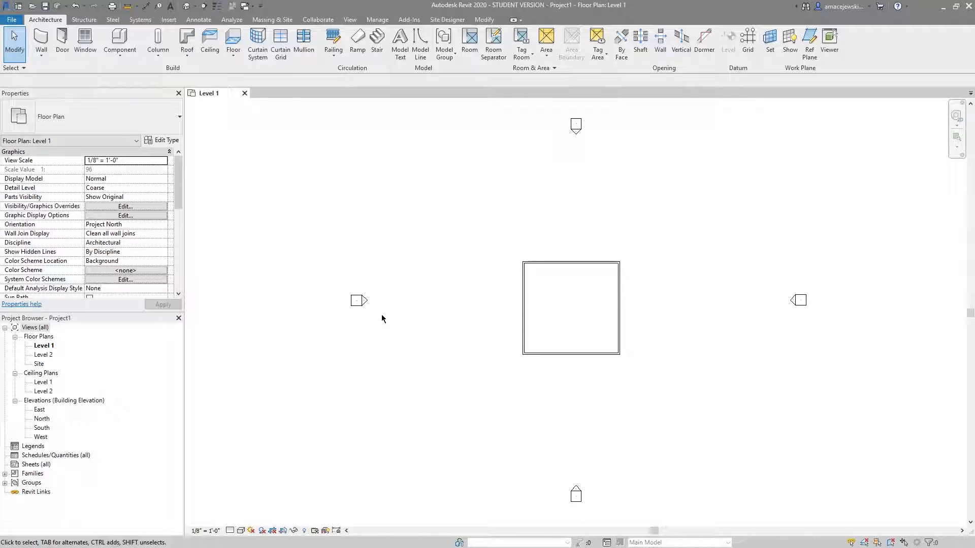
pyautogui.moveTo(410, 240)
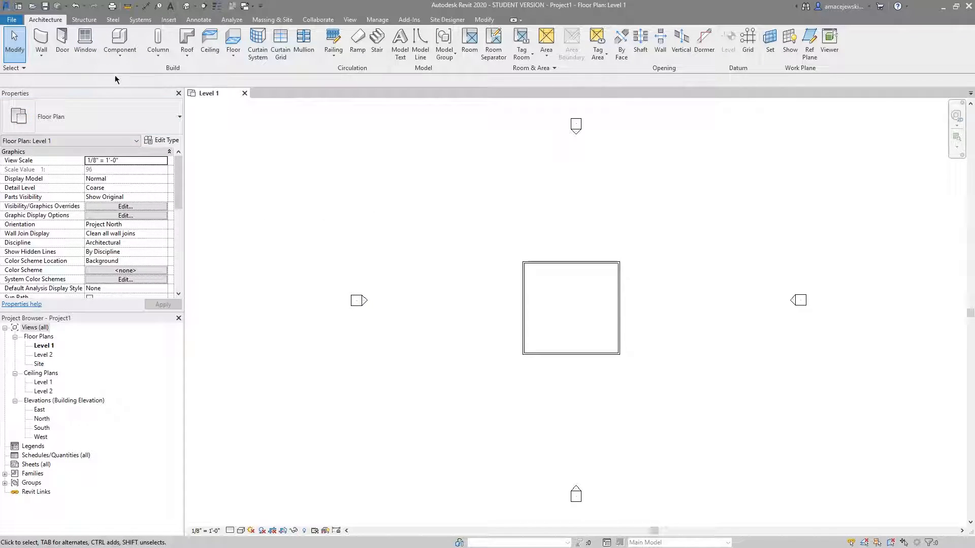
pyautogui.moveTo(57, 6)
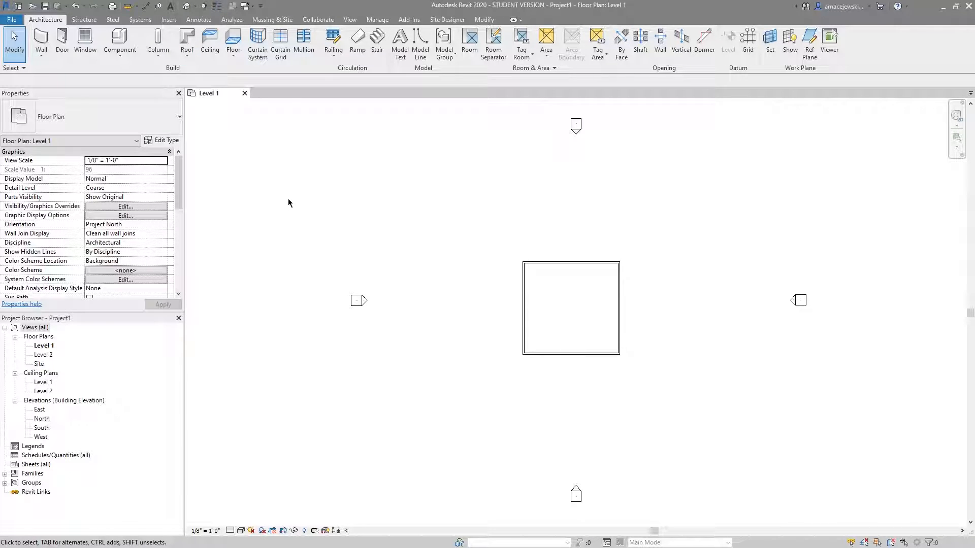
pyautogui.moveTo(406, 215)
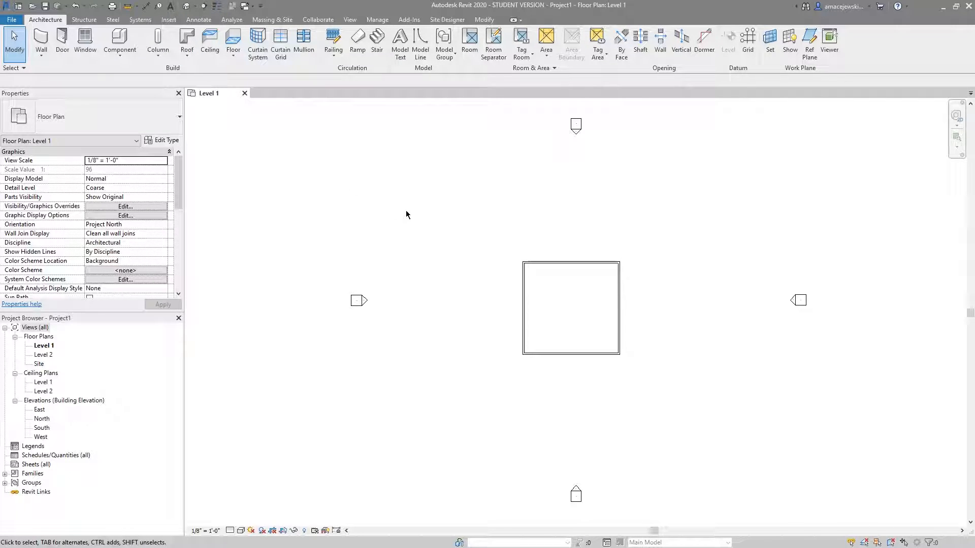
pyautogui.moveTo(508, 202)
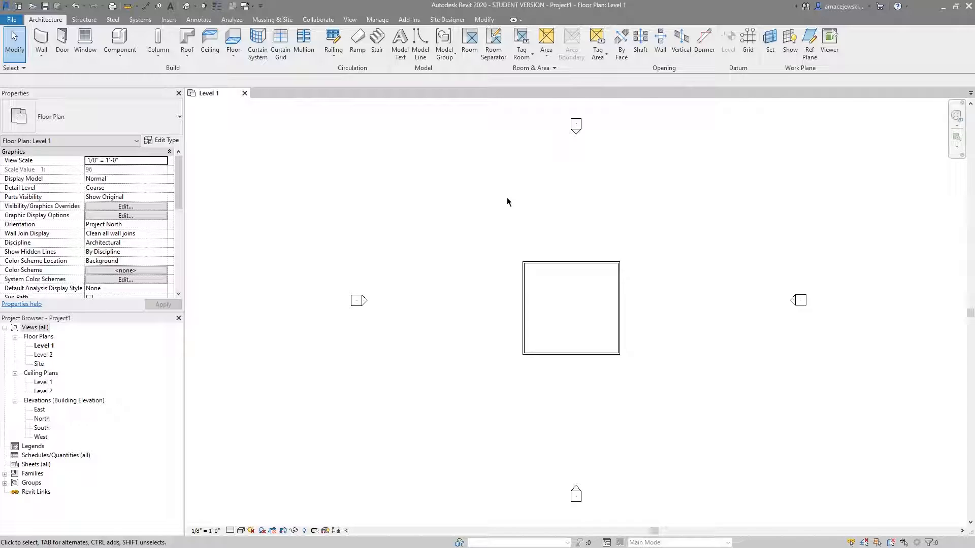
pyautogui.moveTo(558, 184)
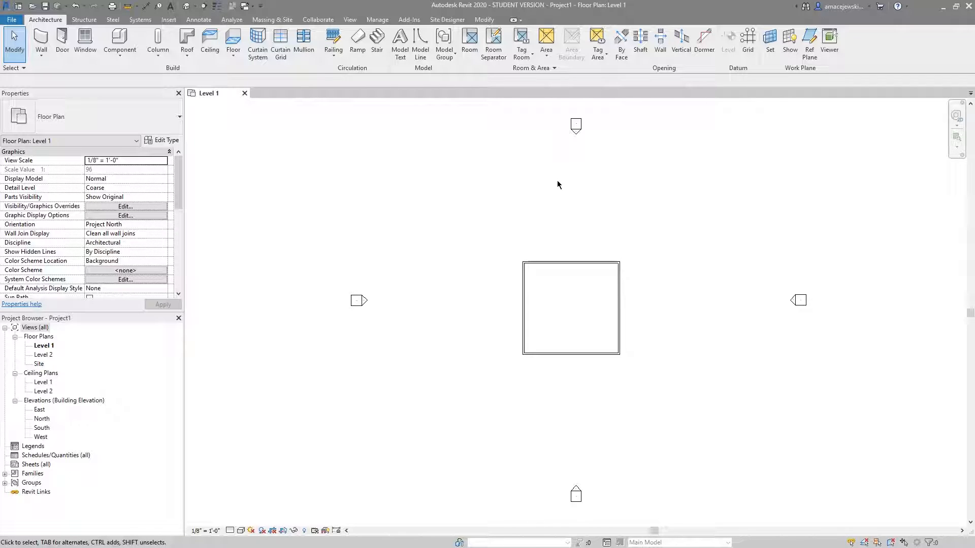
pyautogui.moveTo(485, 232)
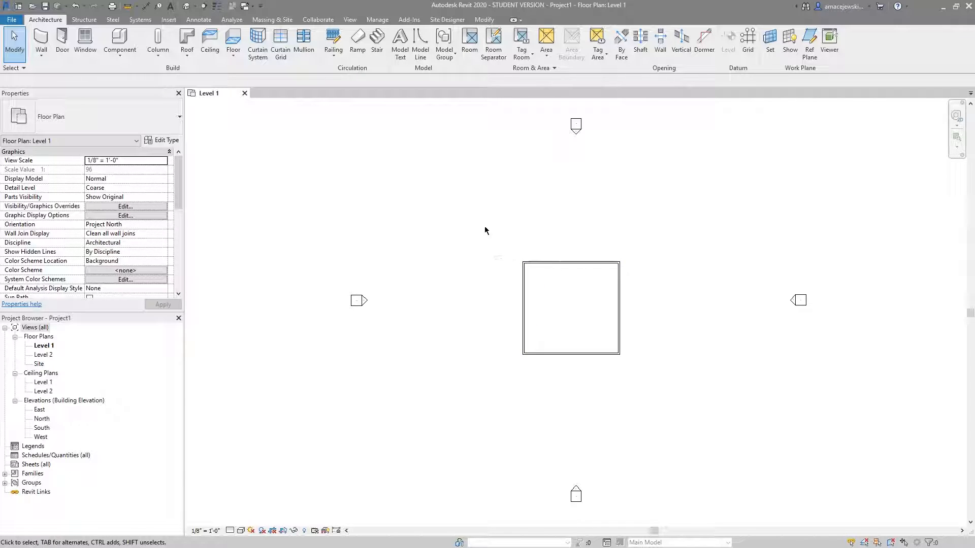
pyautogui.moveTo(569, 225)
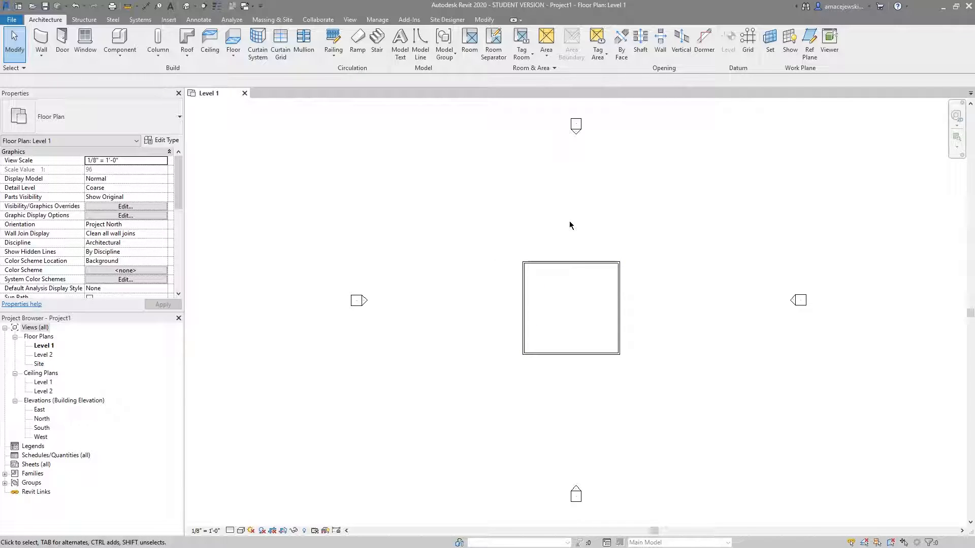
pyautogui.moveTo(421, 260)
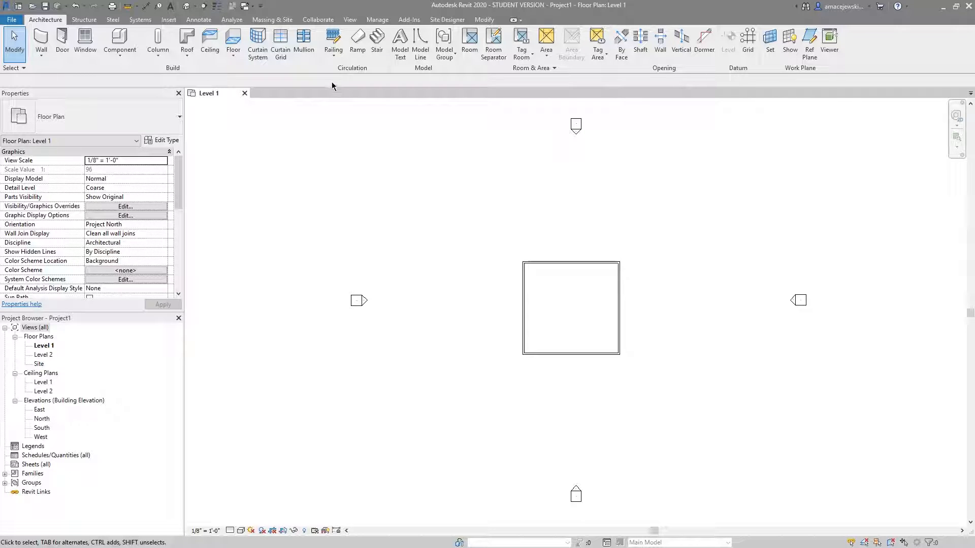
# Step: Switch the ribbon to the Collaborate tab
pyautogui.click(317, 19)
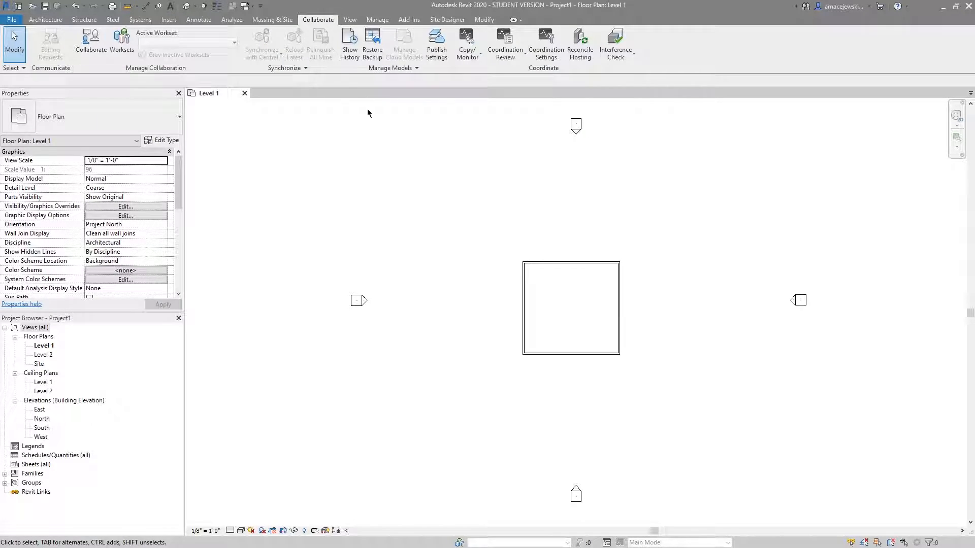
pyautogui.moveTo(90, 42)
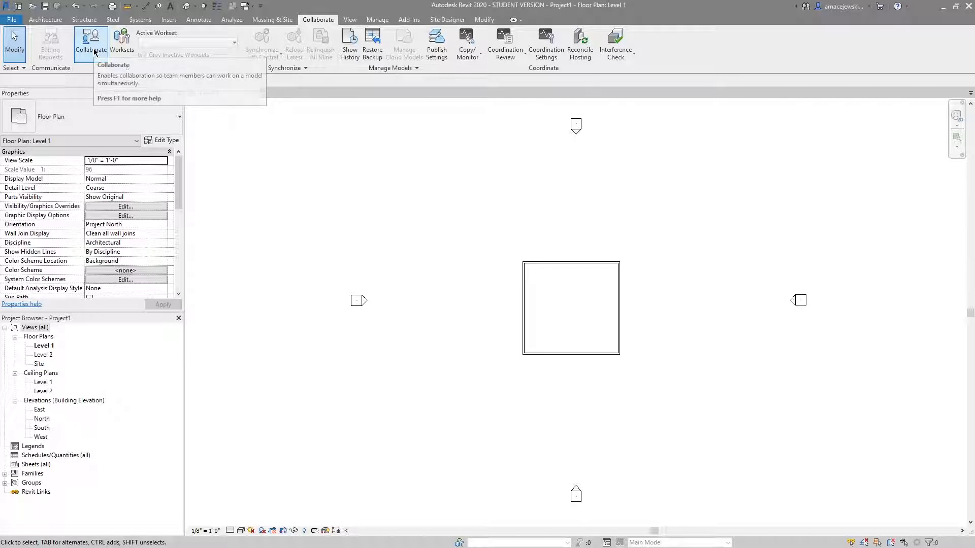
# Step: Start enabling collaboration on the model, prompting a save first
pyautogui.click(90, 43)
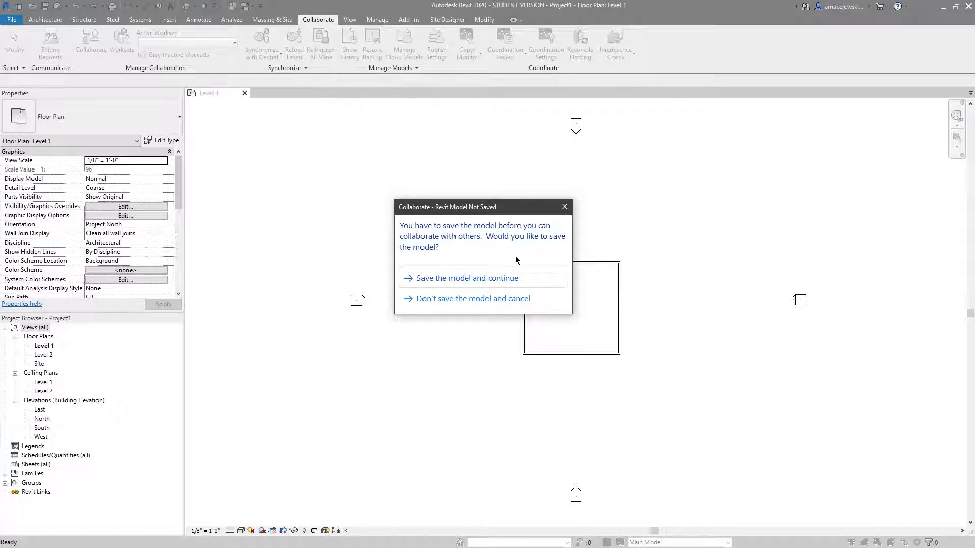
pyautogui.moveTo(510, 258)
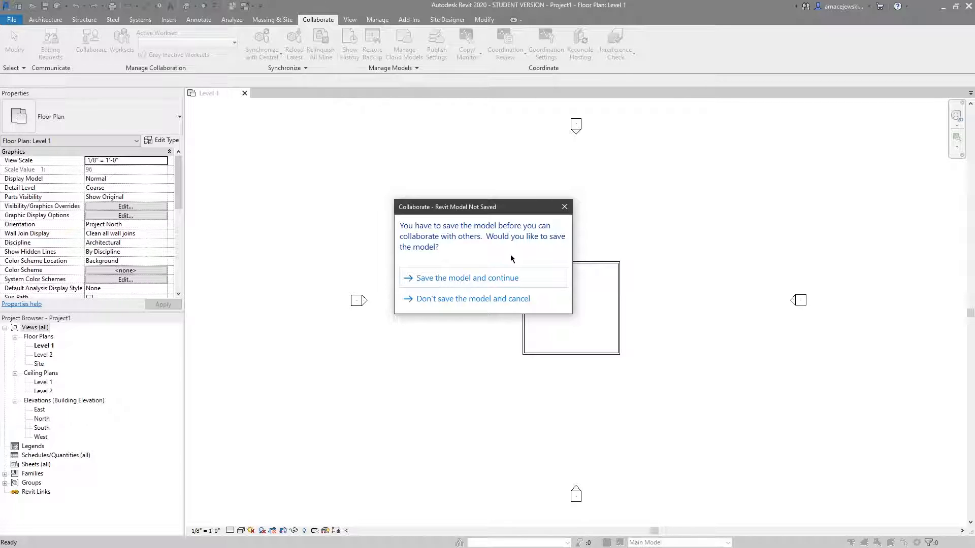
pyautogui.moveTo(521, 146)
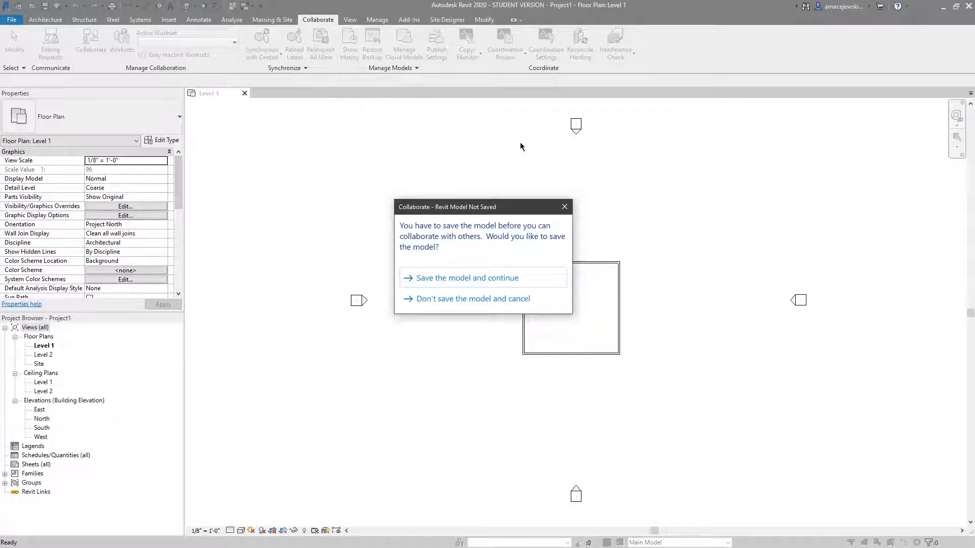
pyautogui.moveTo(457, 219)
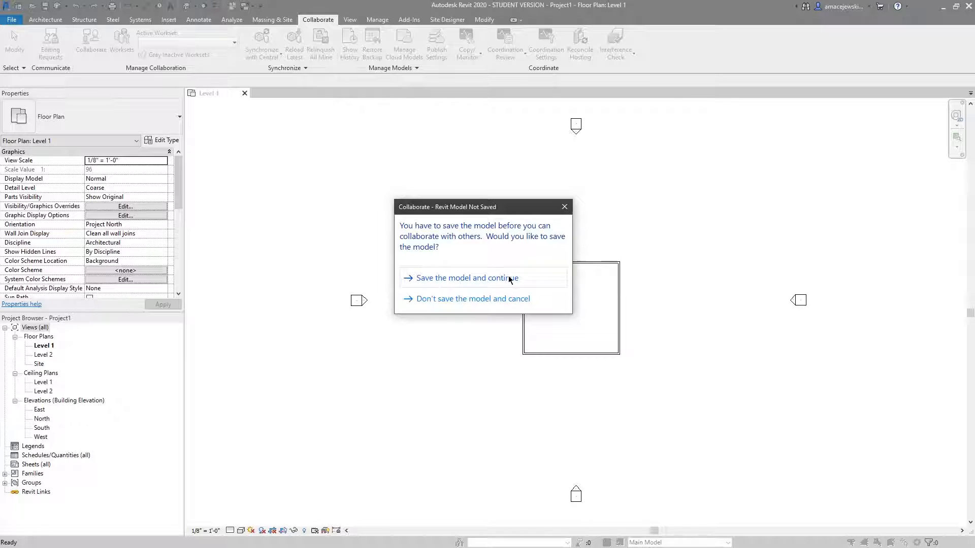
# Step: Save the model as Project1 on the Desktop to continue toward collaboration
pyautogui.click(467, 278)
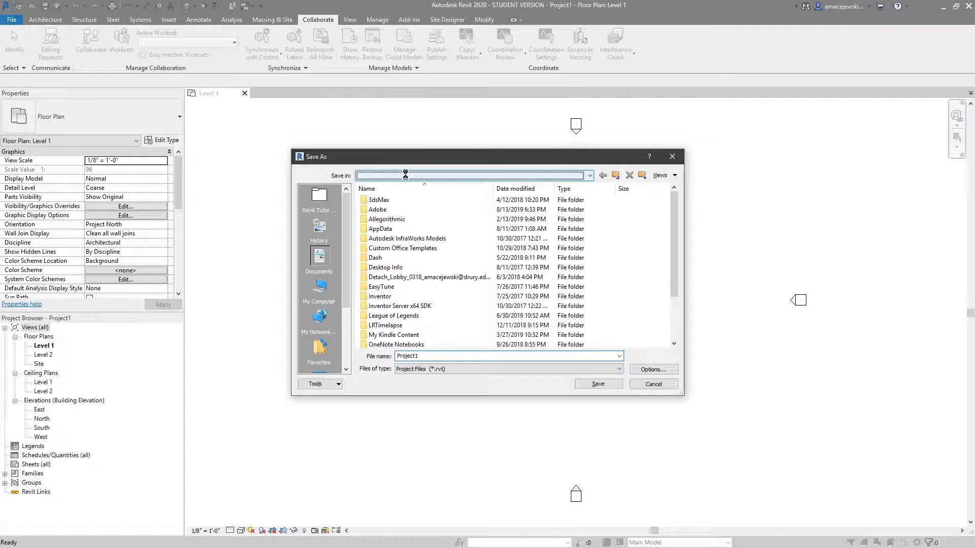
pyautogui.click(588, 174)
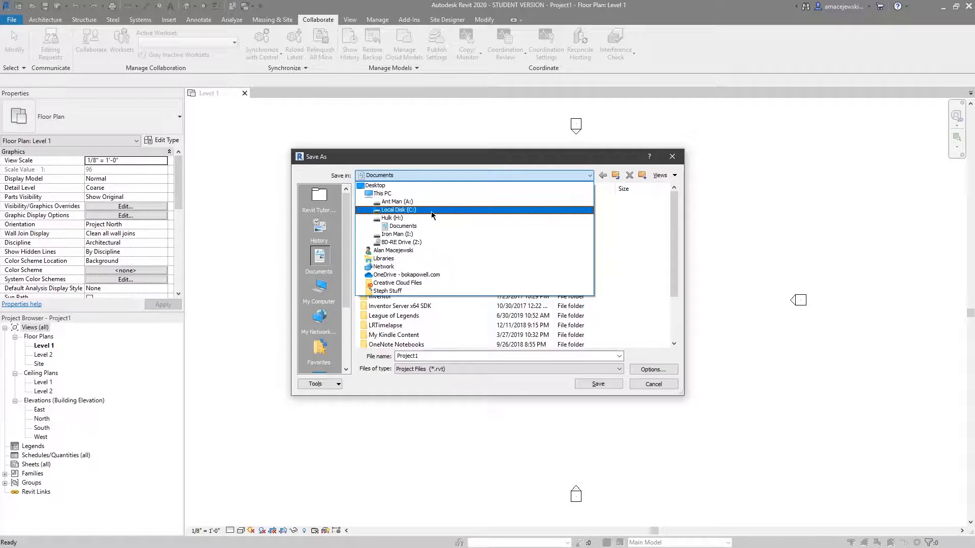
pyautogui.click(375, 185)
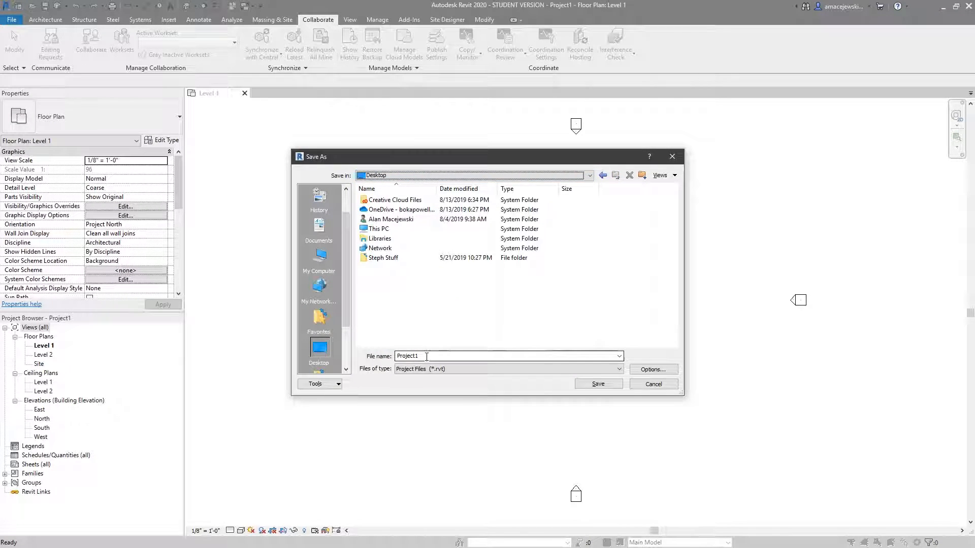
pyautogui.click(596, 382)
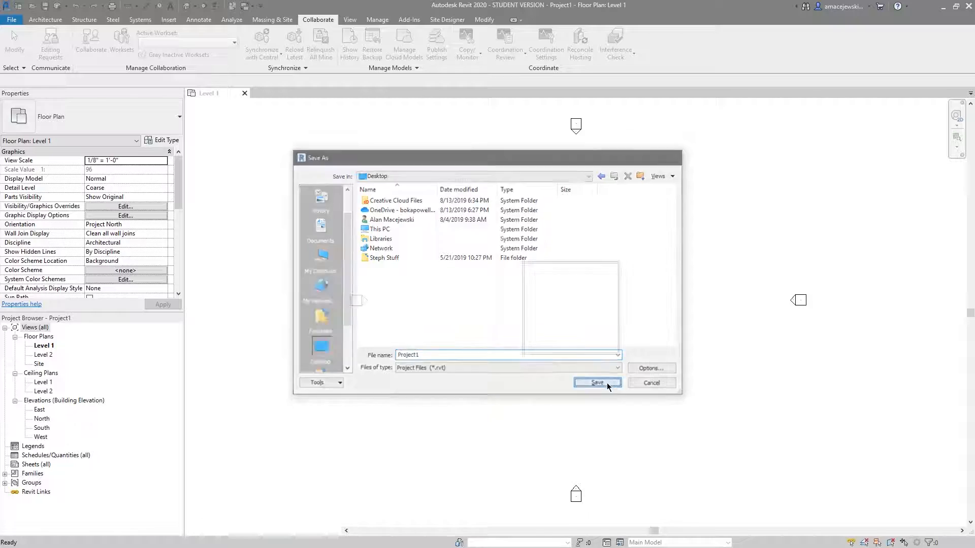
pyautogui.click(596, 383)
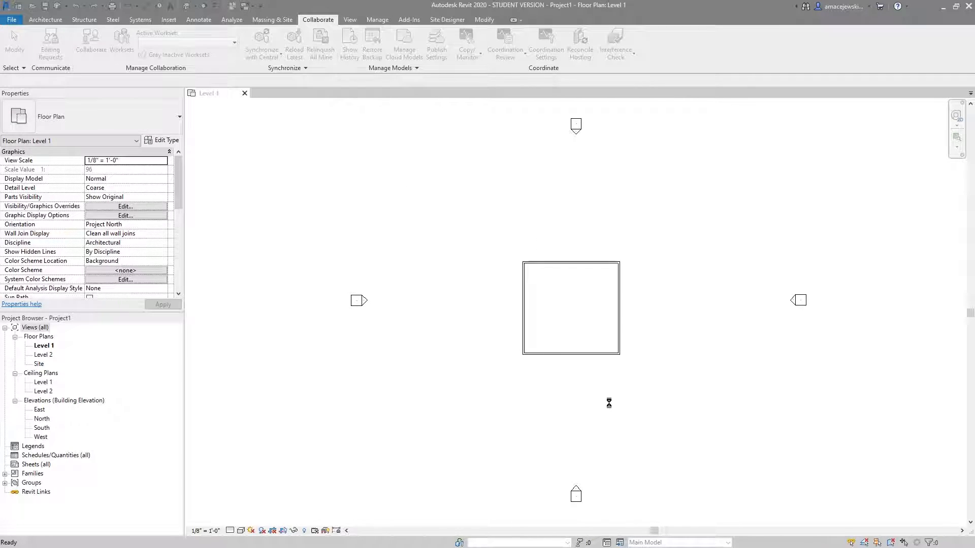
# Step: Begin the collaboration setup with 'Within your network' as the method
pyautogui.click(90, 41)
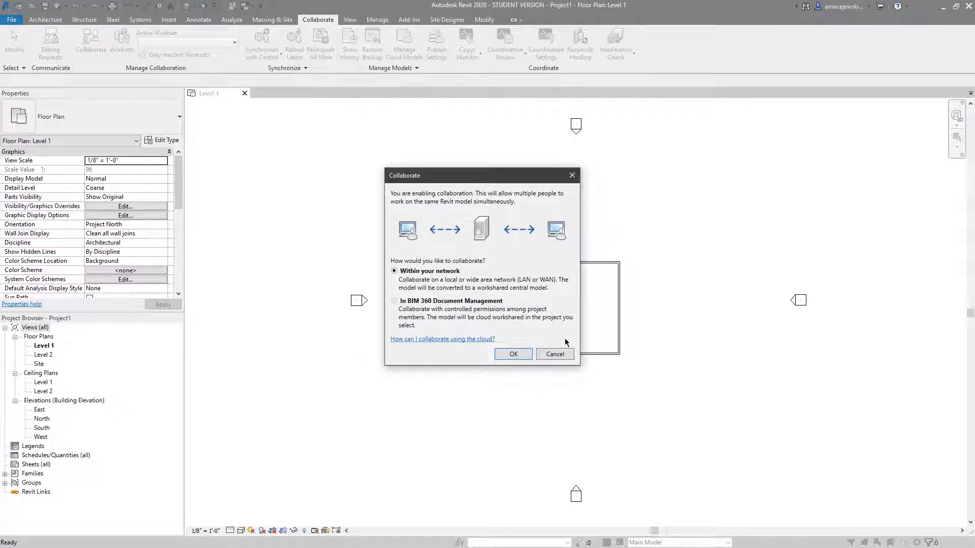
pyautogui.moveTo(591, 259)
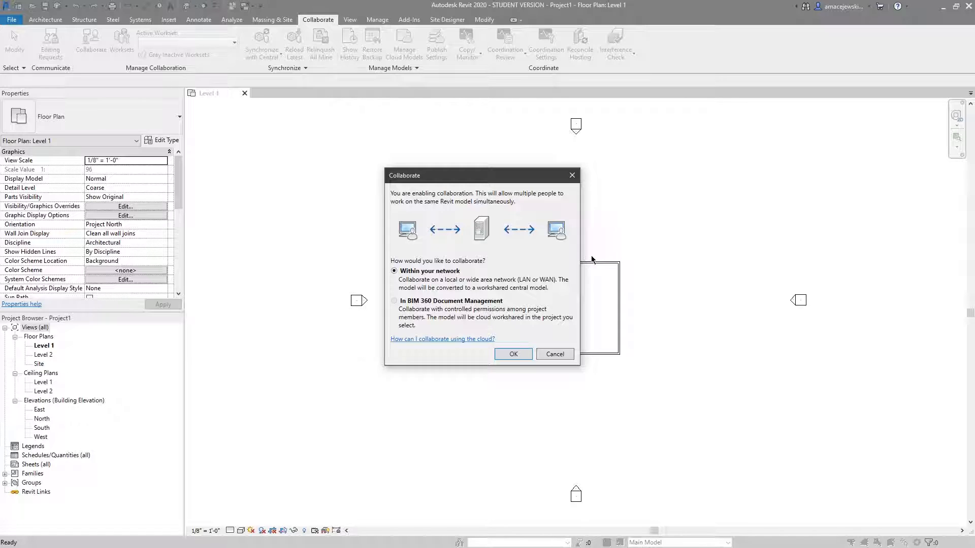
pyautogui.moveTo(561, 248)
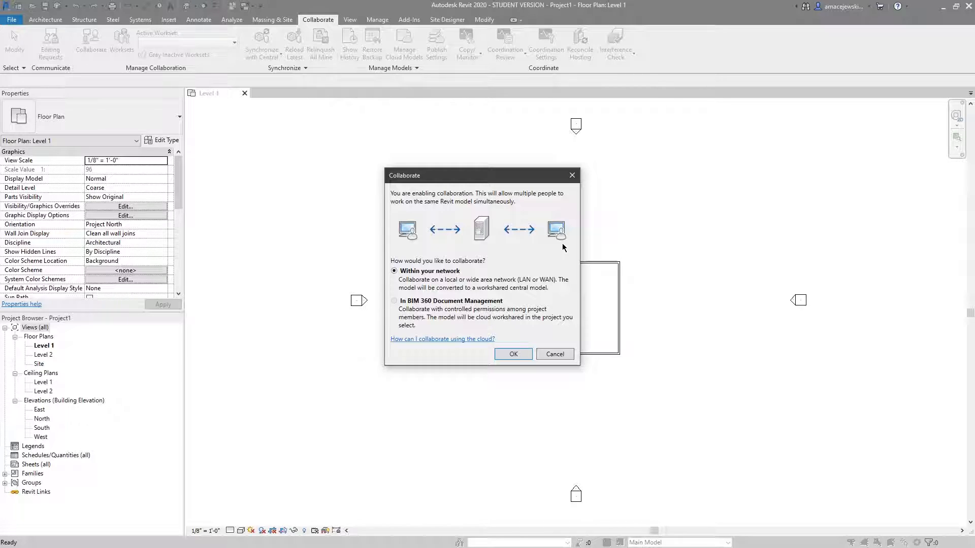
pyautogui.moveTo(504, 210)
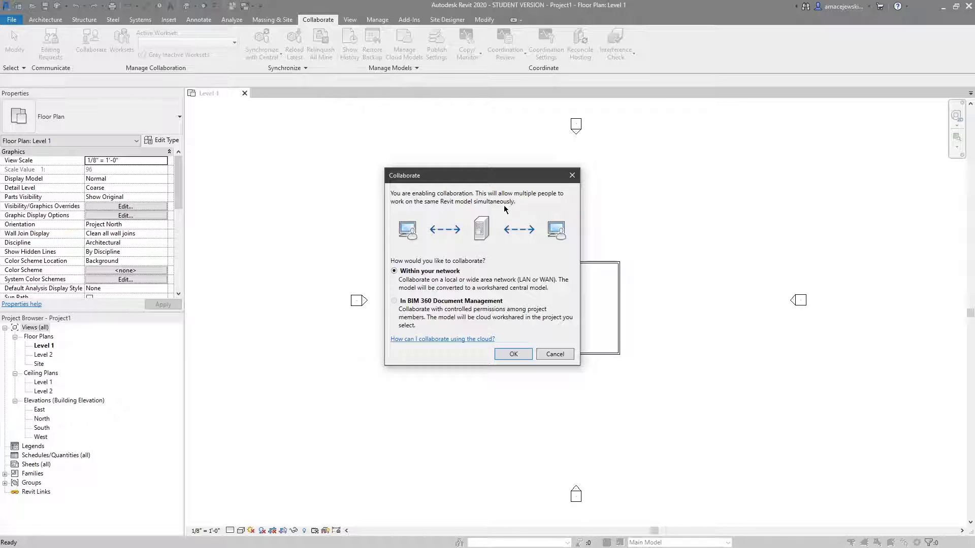
pyautogui.moveTo(438, 275)
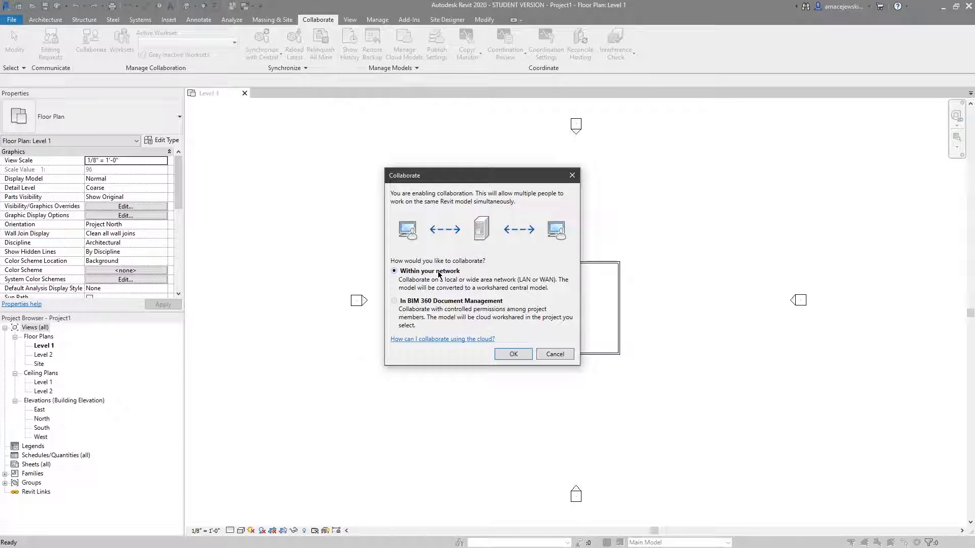
pyautogui.moveTo(459, 239)
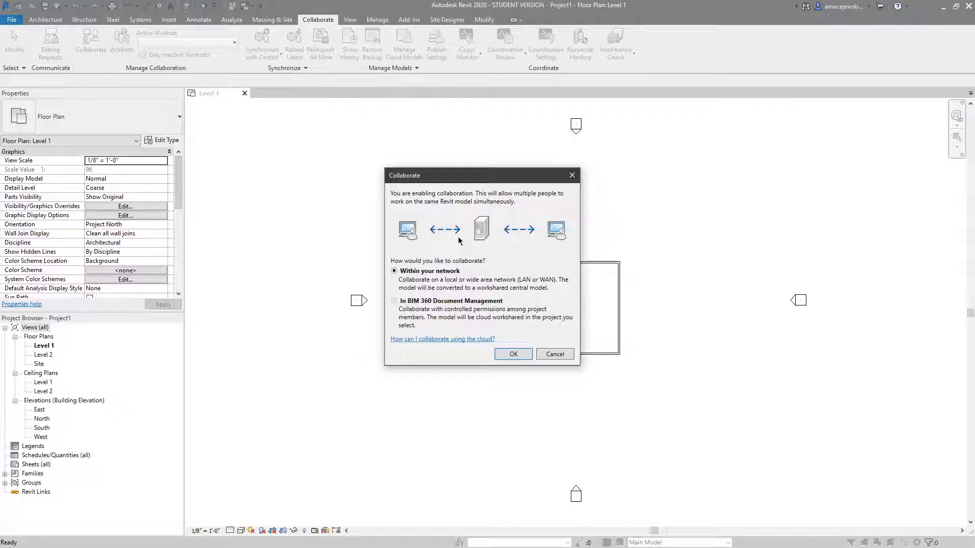
pyautogui.moveTo(483, 261)
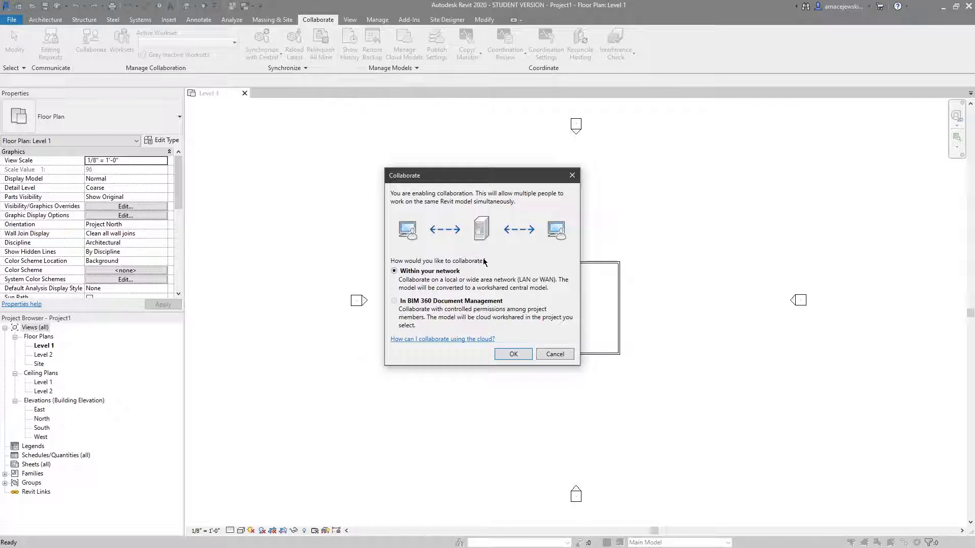
pyautogui.moveTo(452, 306)
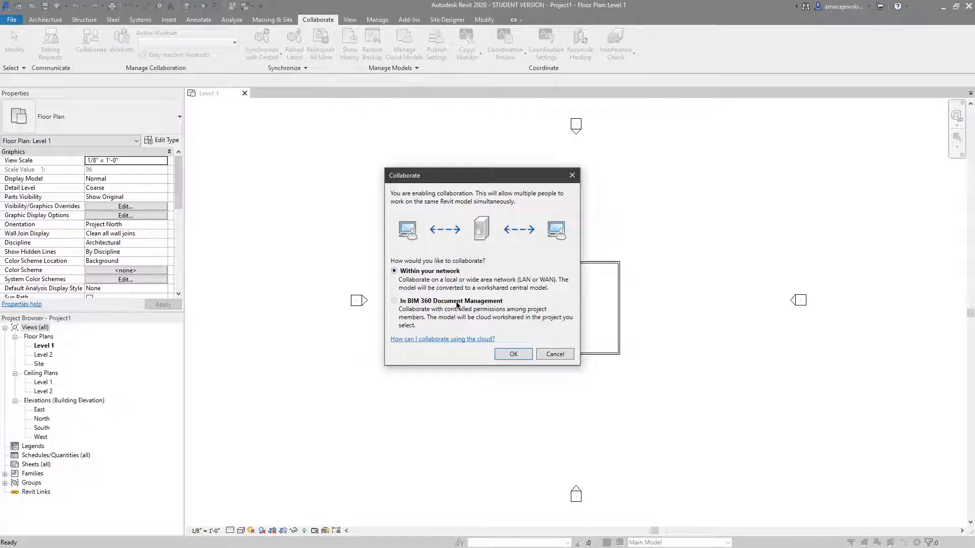
pyautogui.moveTo(495, 317)
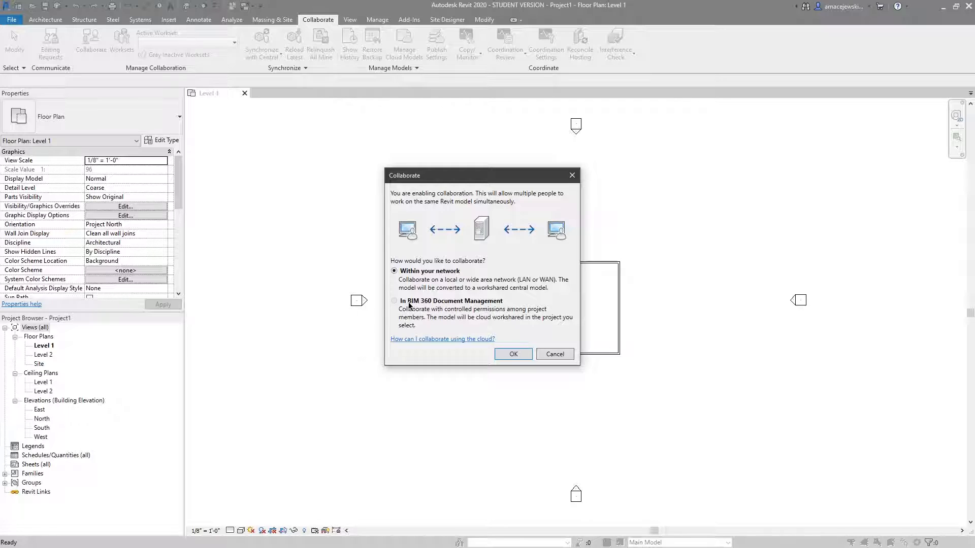
pyautogui.moveTo(399, 310)
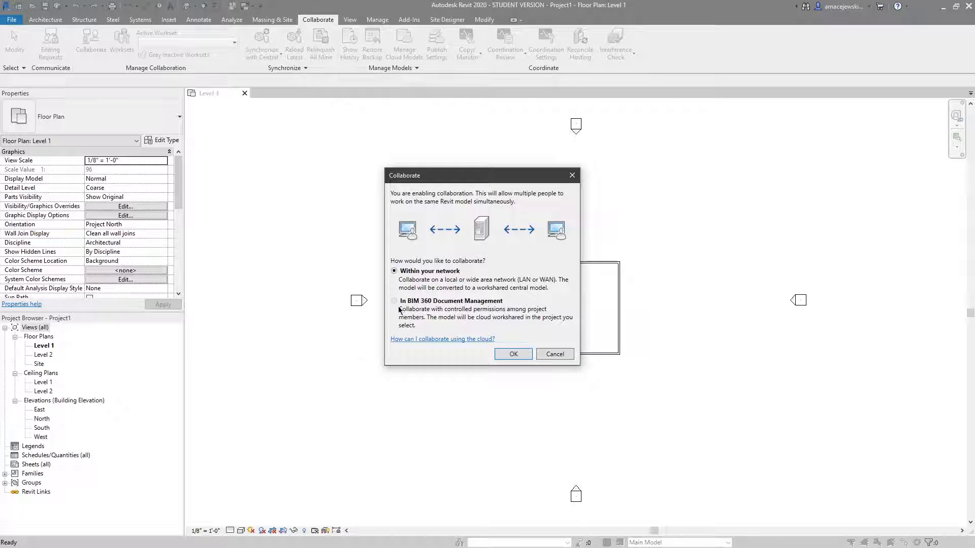
pyautogui.moveTo(651, 265)
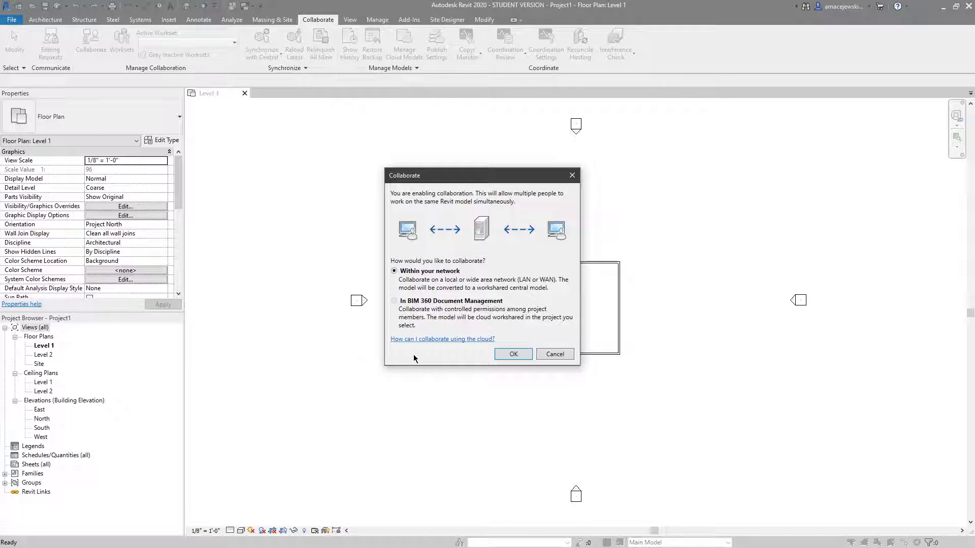
pyautogui.moveTo(427, 292)
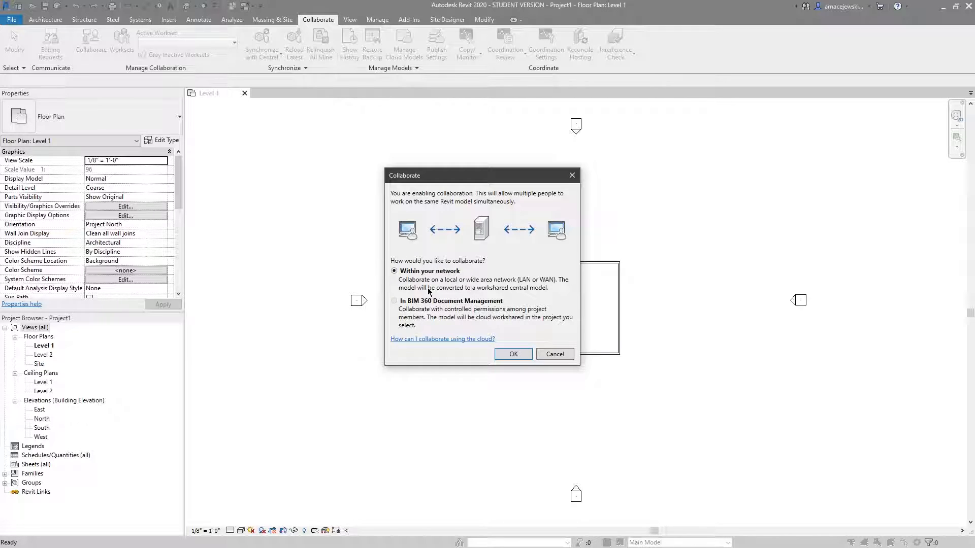
pyautogui.moveTo(558, 288)
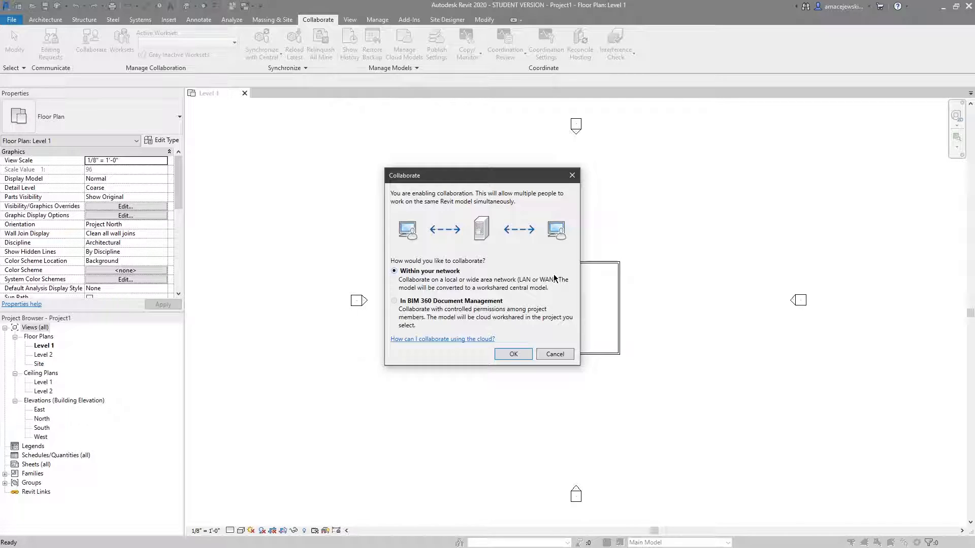
# Step: Confirm collaborating within the local network, enabling worksharing with Workset1 active
pyautogui.click(554, 353)
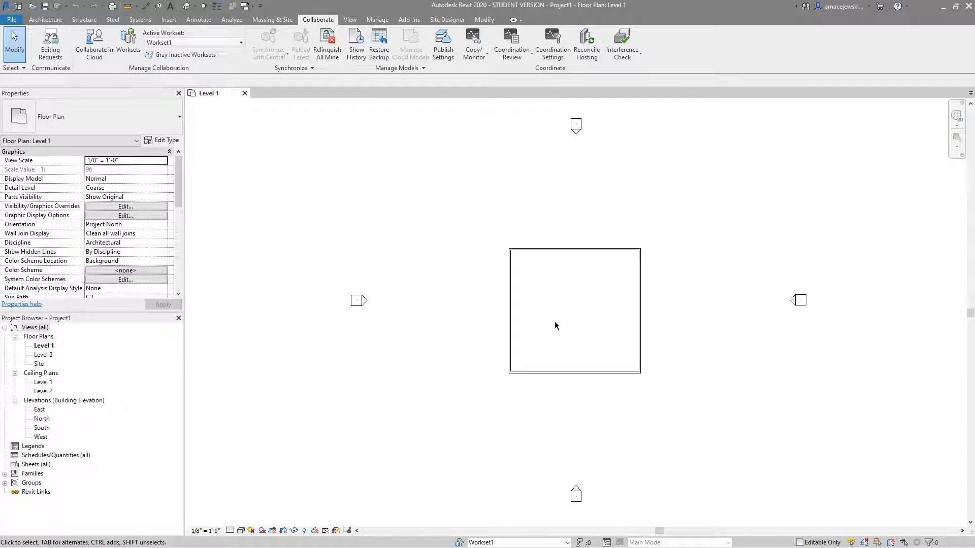
pyautogui.moveTo(435, 245)
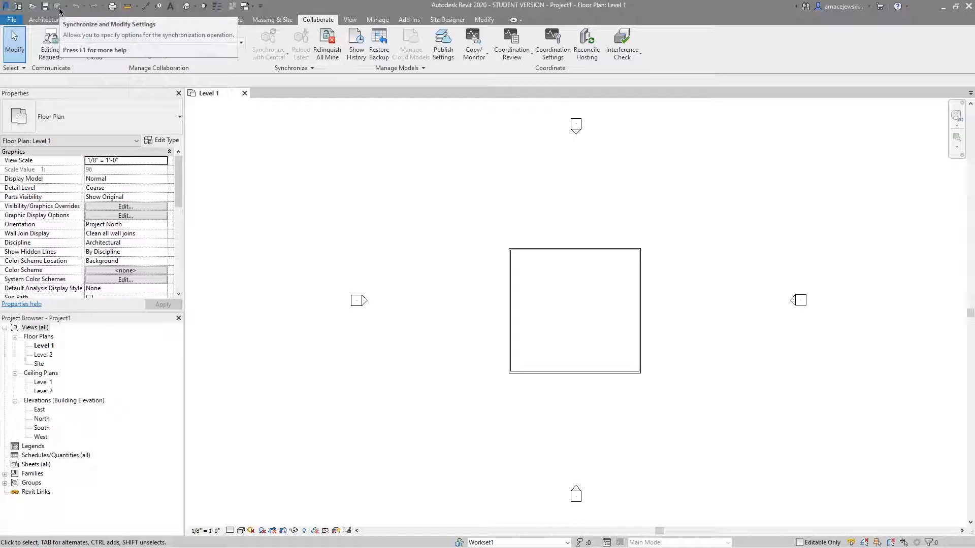
pyautogui.moveTo(512, 190)
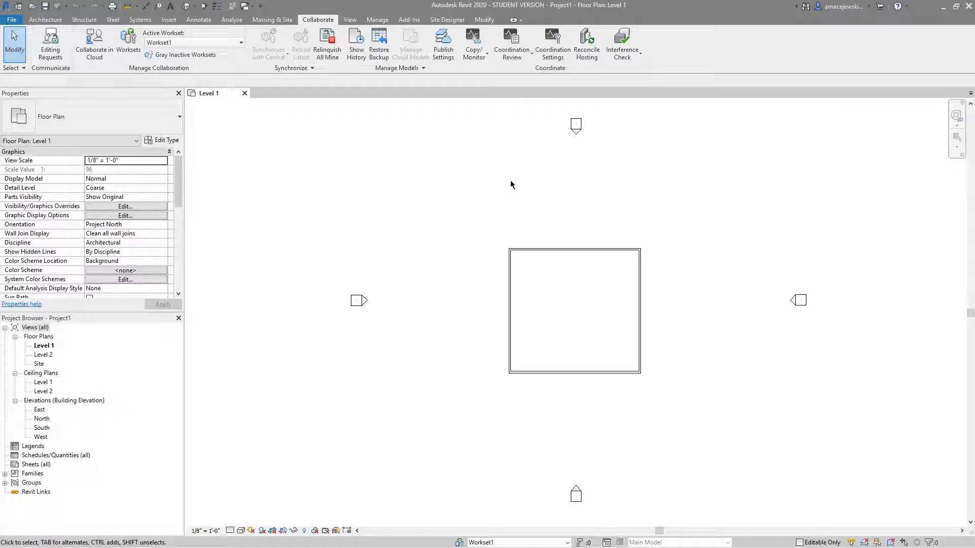
pyautogui.moveTo(520, 320)
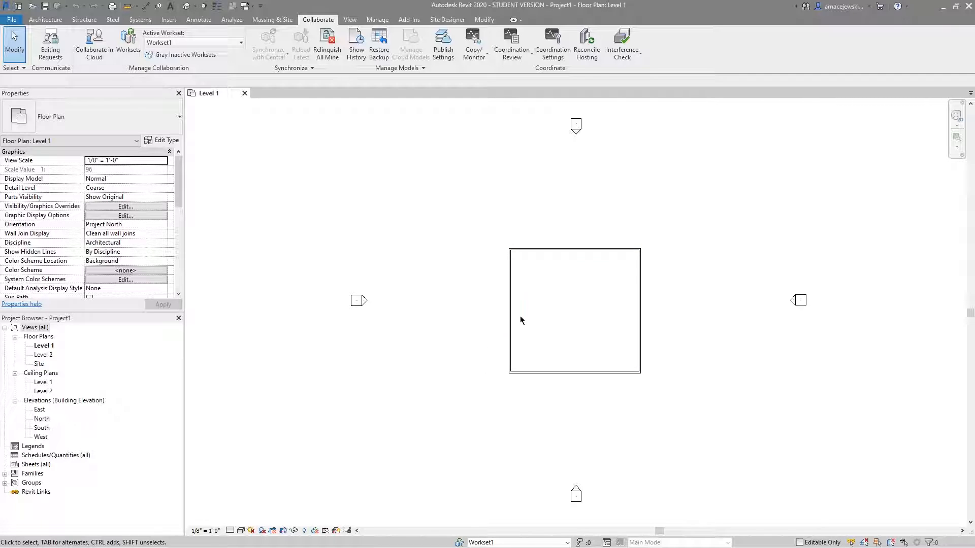
pyautogui.moveTo(544, 294)
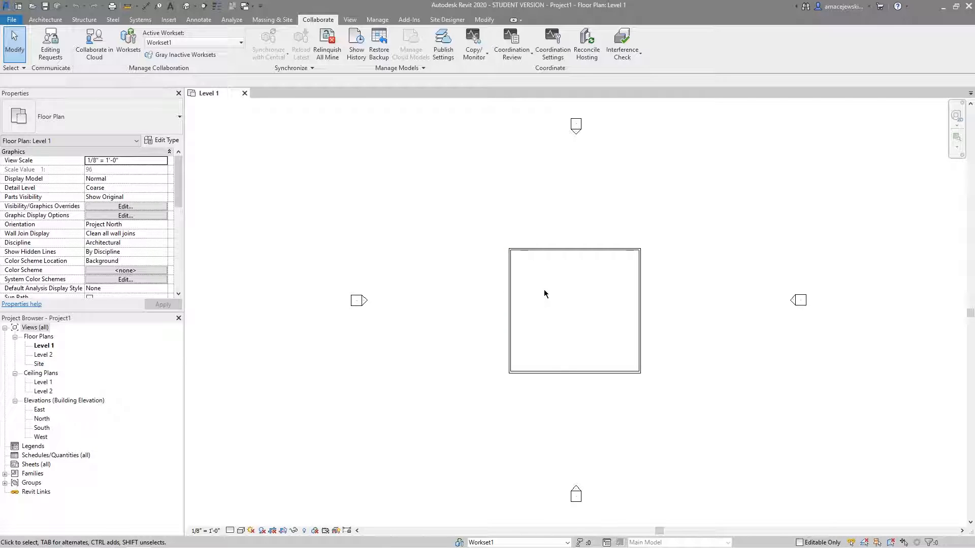
pyautogui.moveTo(46, 6)
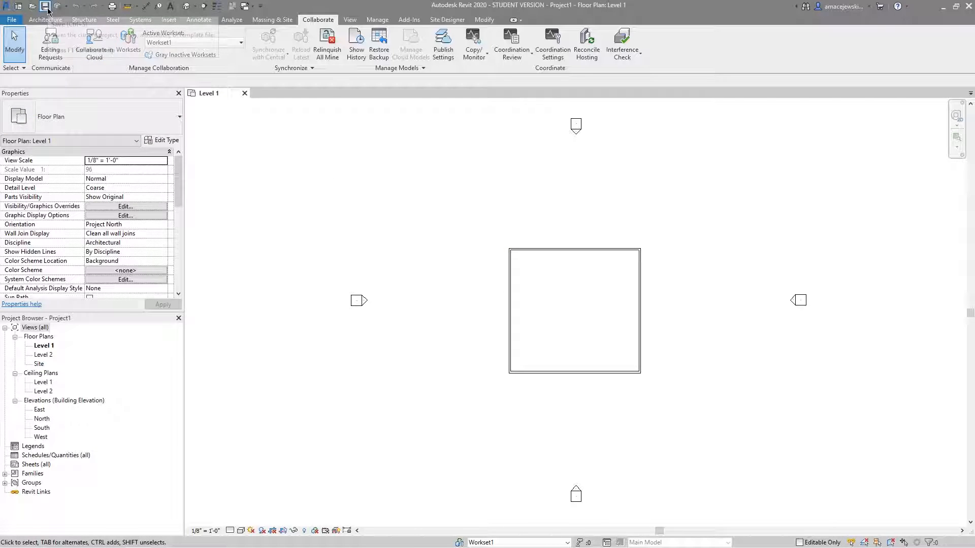
# Step: Save the workshared project, bringing up the Save File as Central Model prompt
pyautogui.click(45, 7)
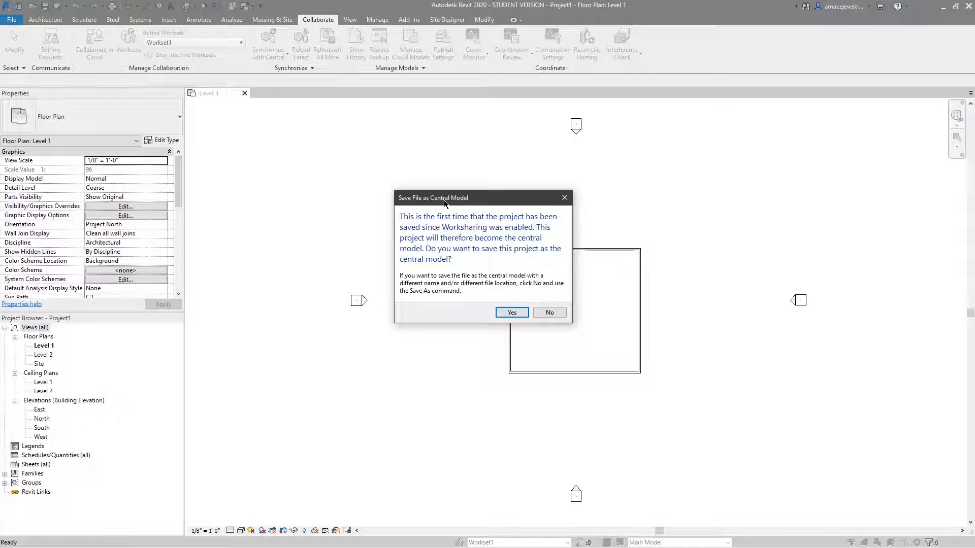
pyautogui.moveTo(475, 219)
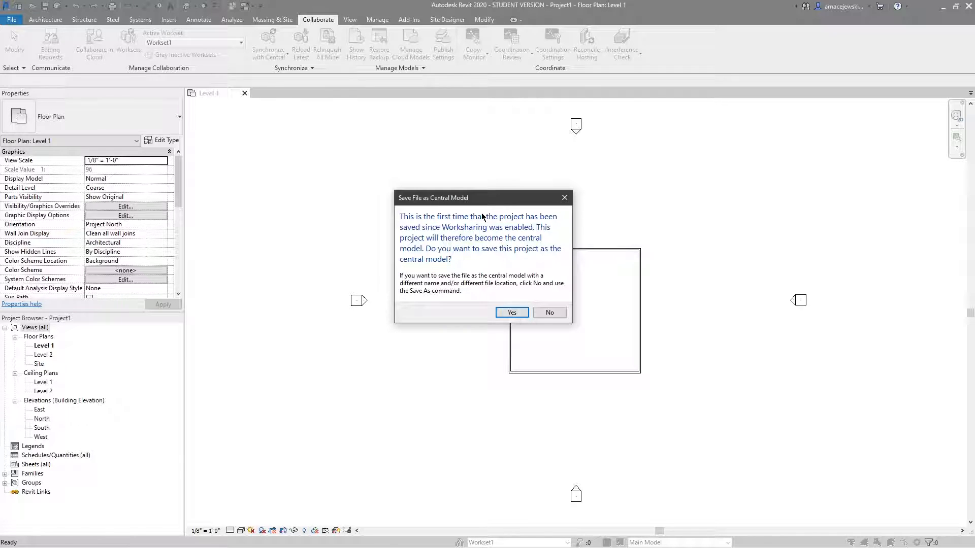
pyautogui.moveTo(565, 253)
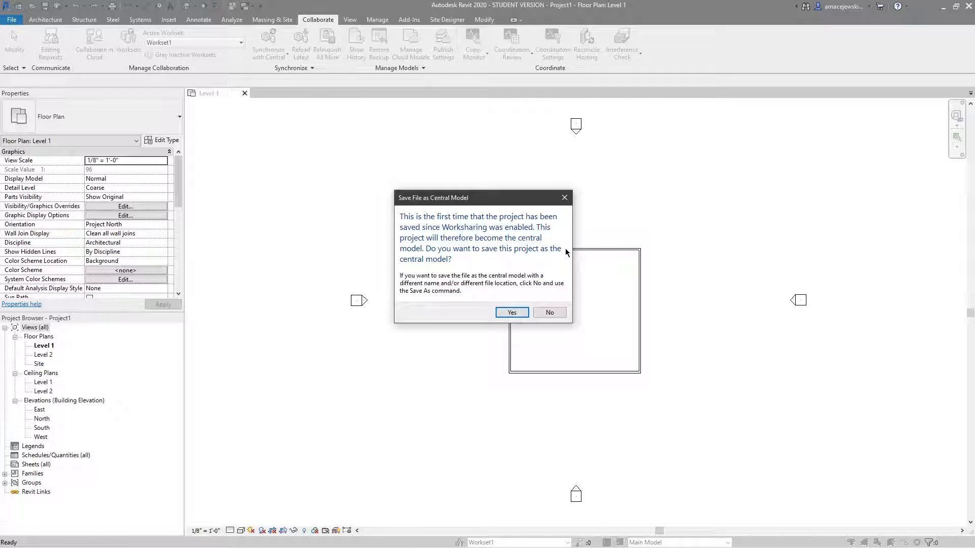
pyautogui.moveTo(539, 263)
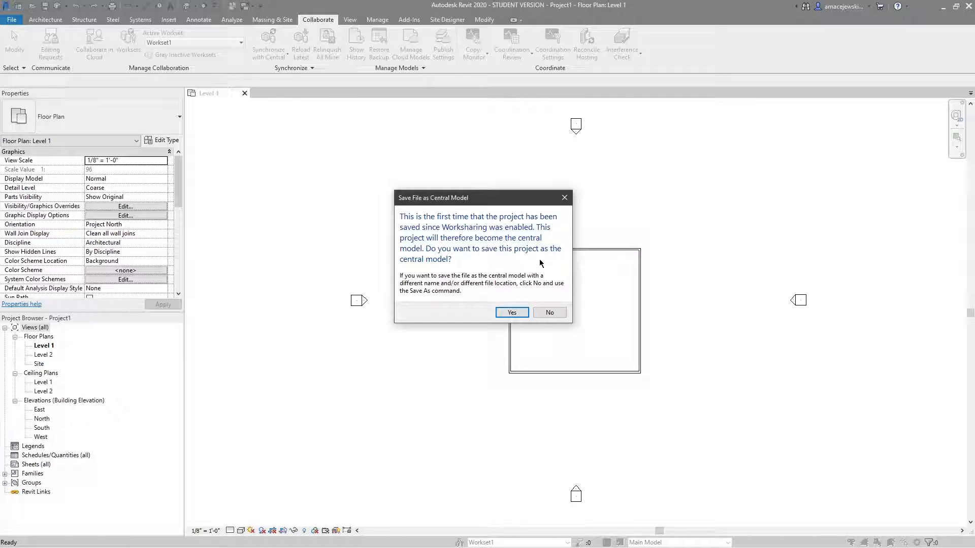
pyautogui.moveTo(408, 210)
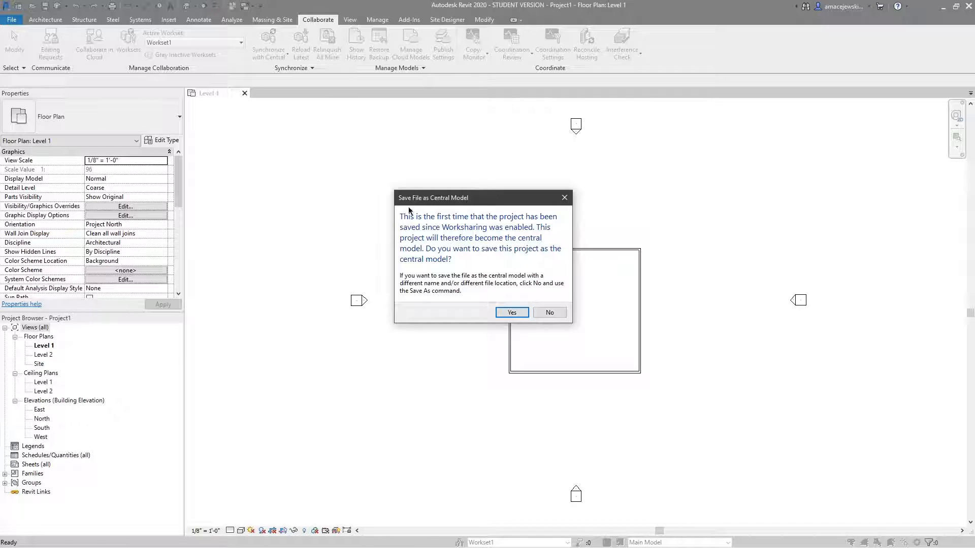
pyautogui.moveTo(571, 237)
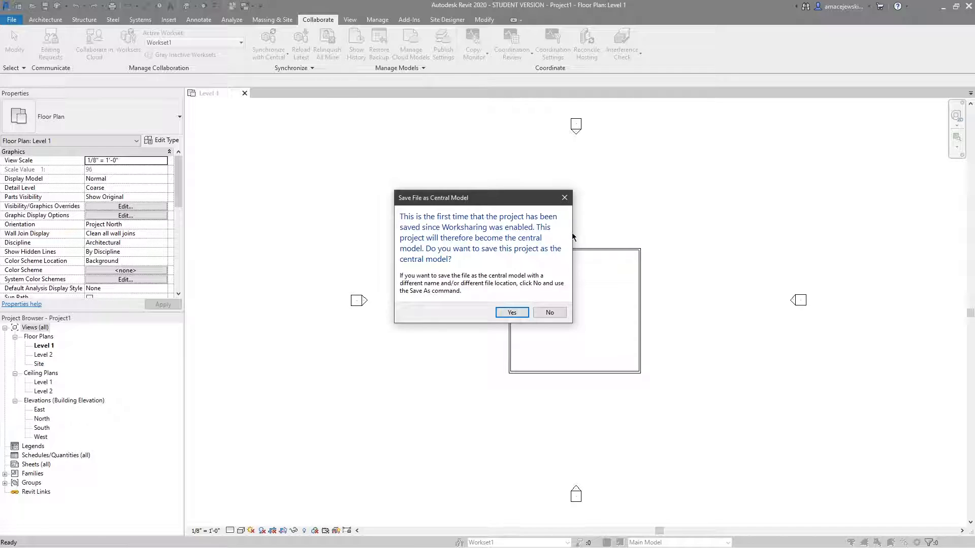
pyautogui.moveTo(566, 294)
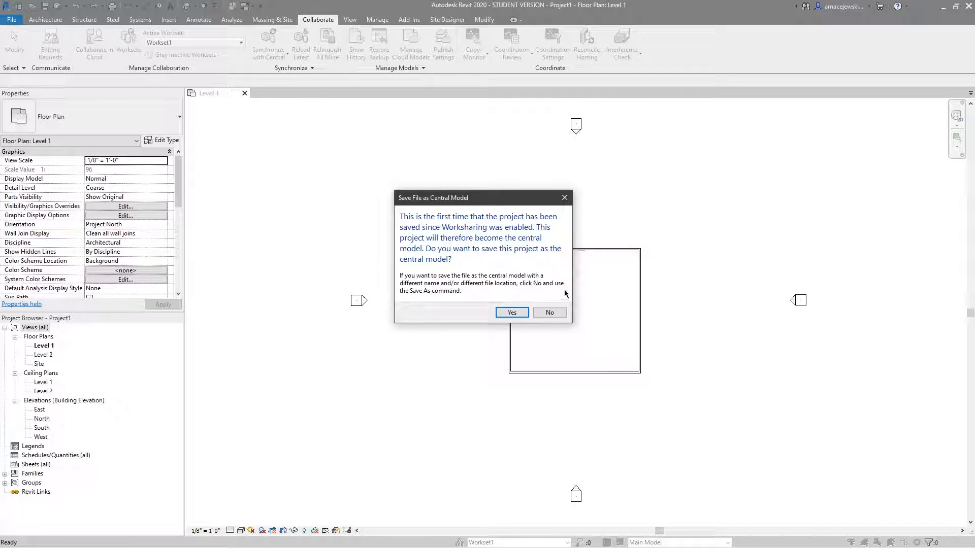
# Step: Save Project1 as the central model and select the west wall of the square
pyautogui.click(511, 311)
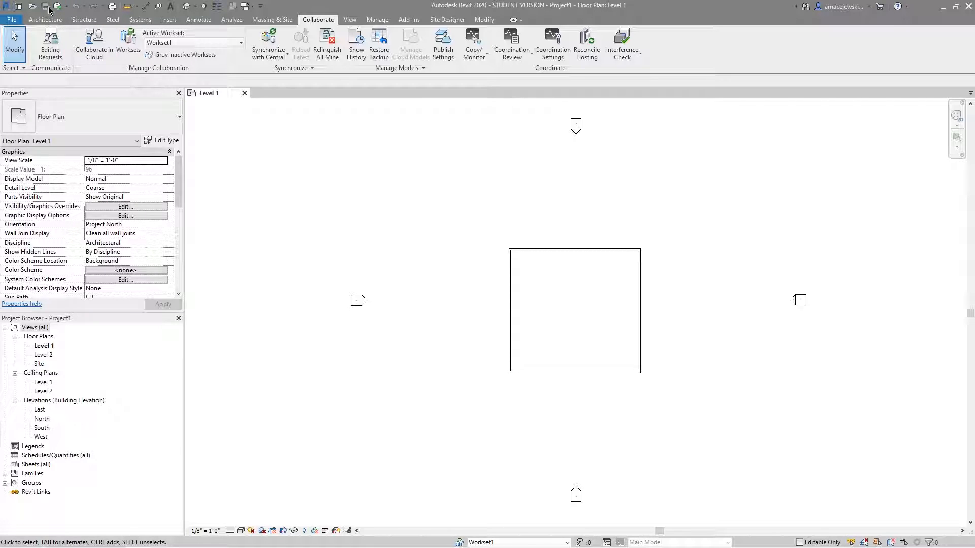
pyautogui.moveTo(57, 6)
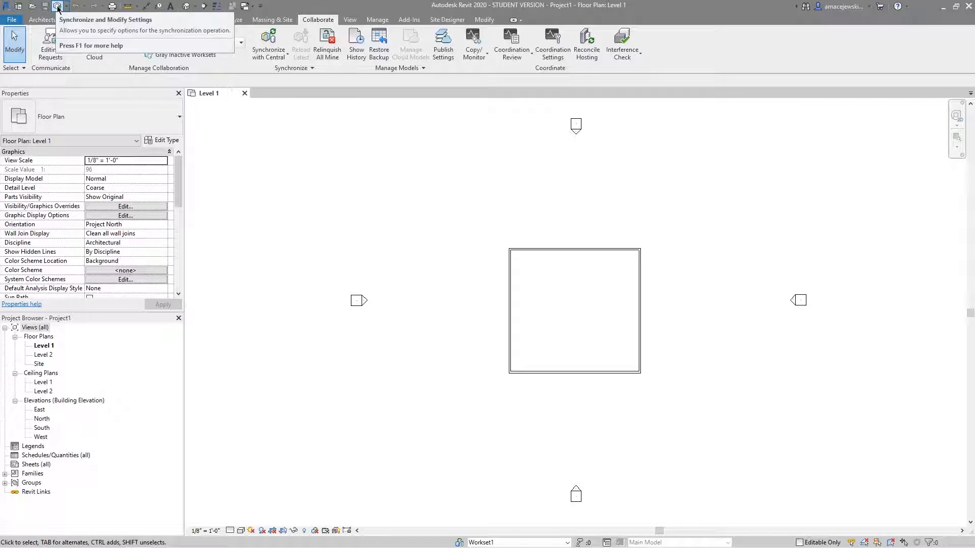
pyautogui.moveTo(453, 235)
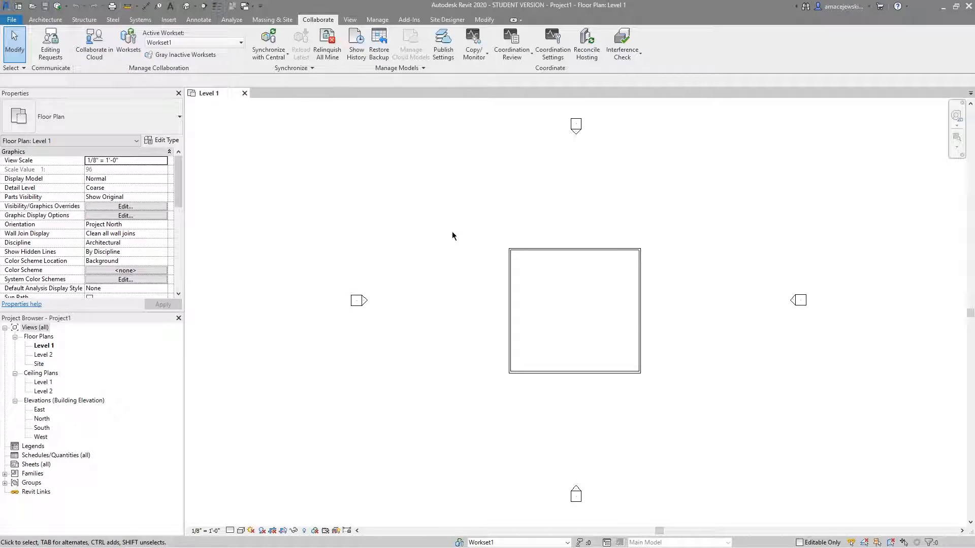
pyautogui.moveTo(334, 360)
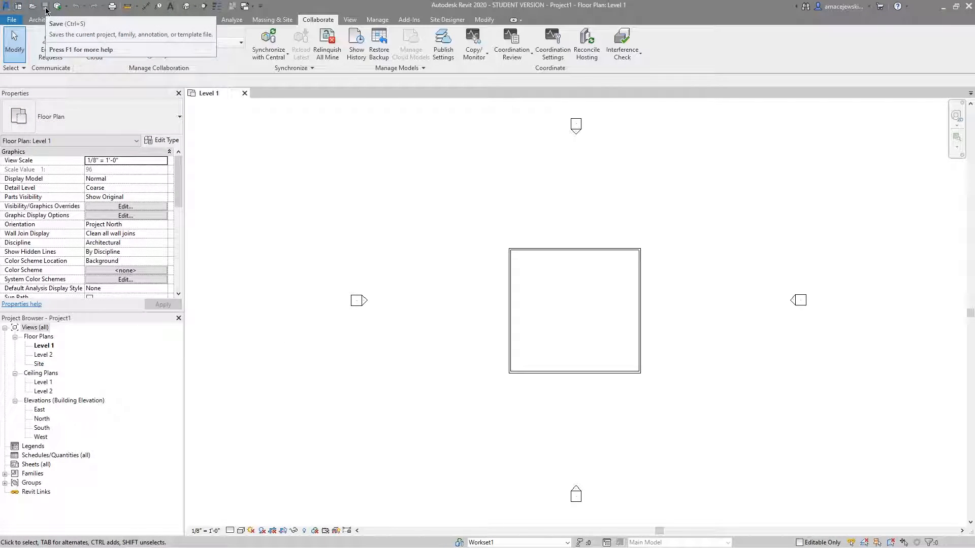
pyautogui.click(512, 309)
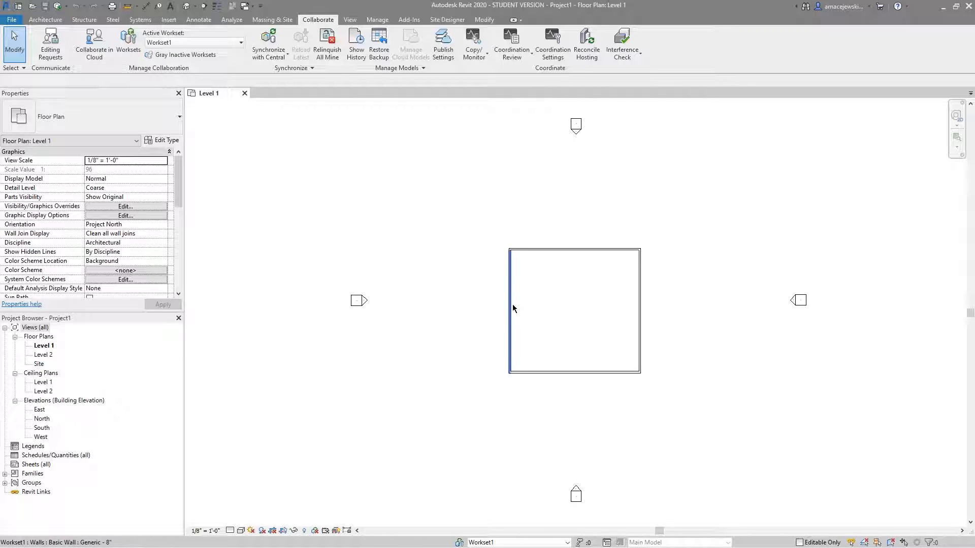
pyautogui.click(510, 310)
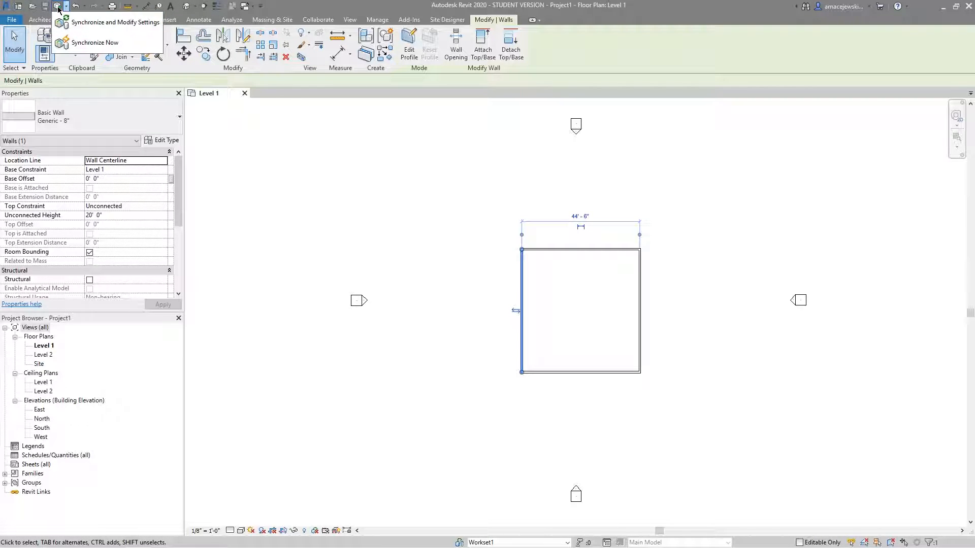
# Step: Bring up the Synchronize with Central settings showing the Desktop central model location
pyautogui.click(115, 22)
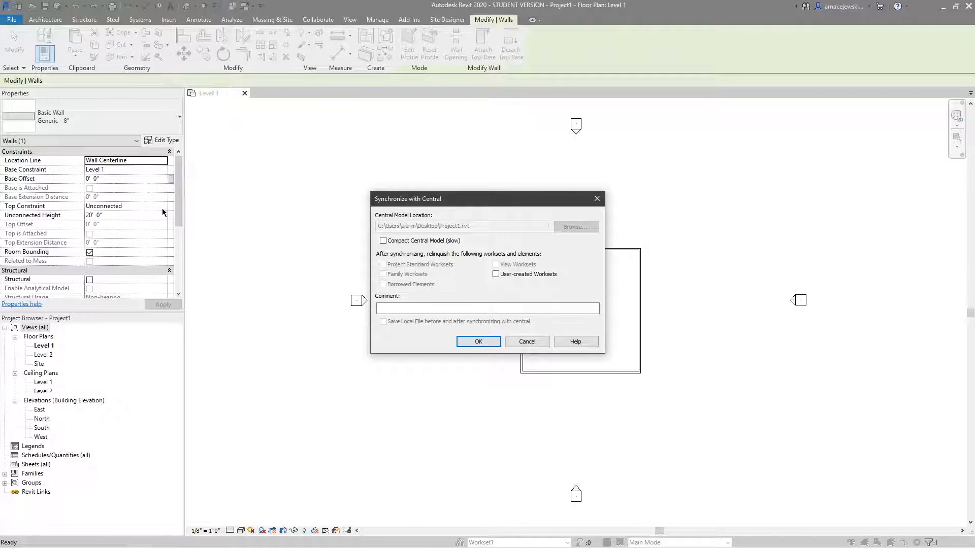
pyautogui.moveTo(647, 249)
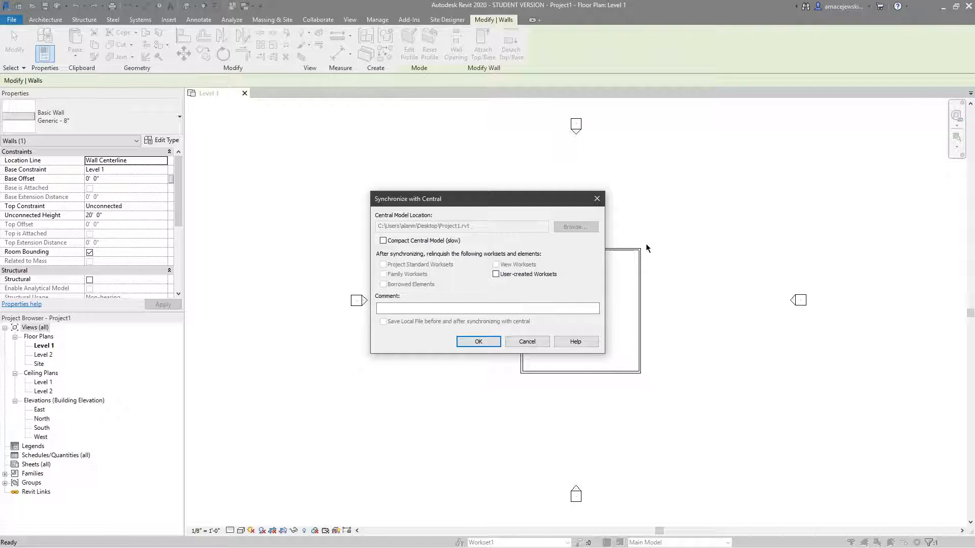
pyautogui.moveTo(527, 218)
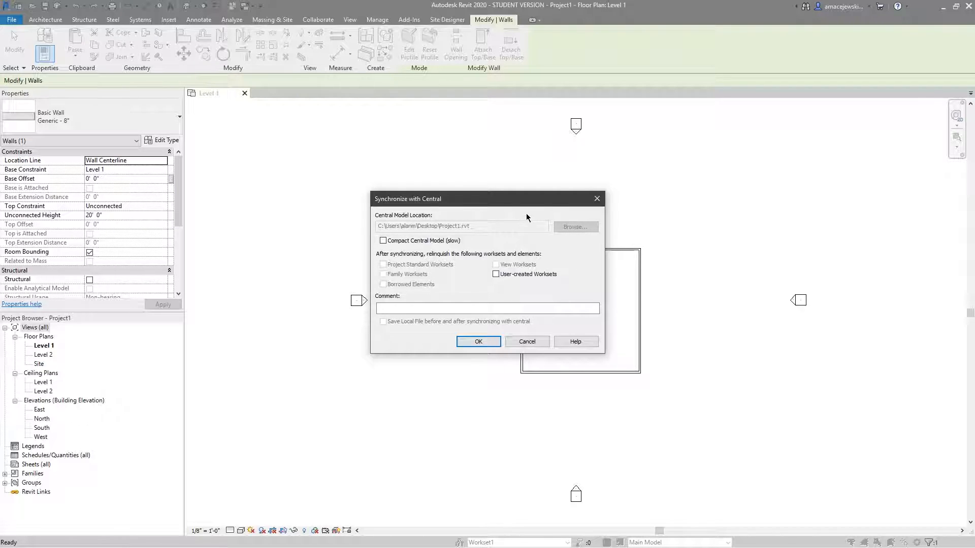
pyautogui.moveTo(460, 198)
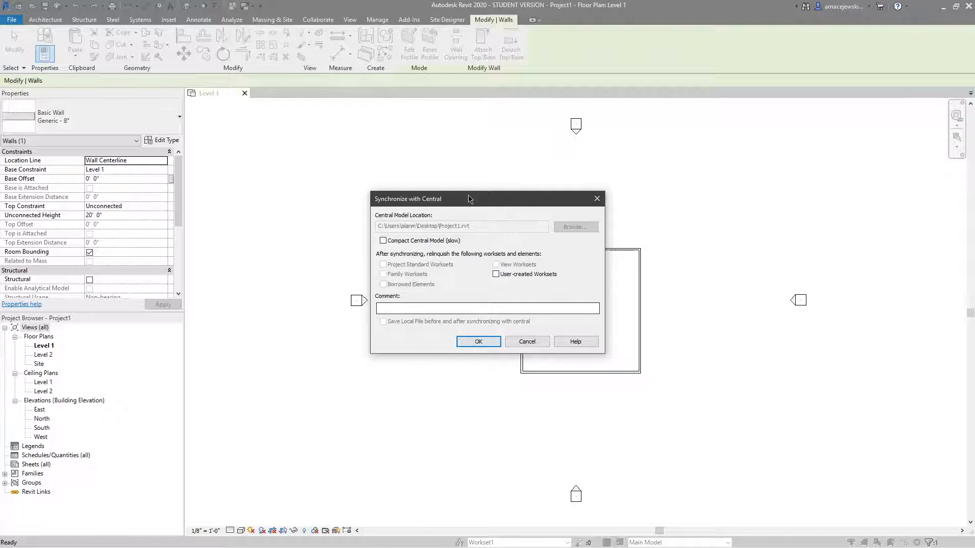
pyautogui.moveTo(425, 255)
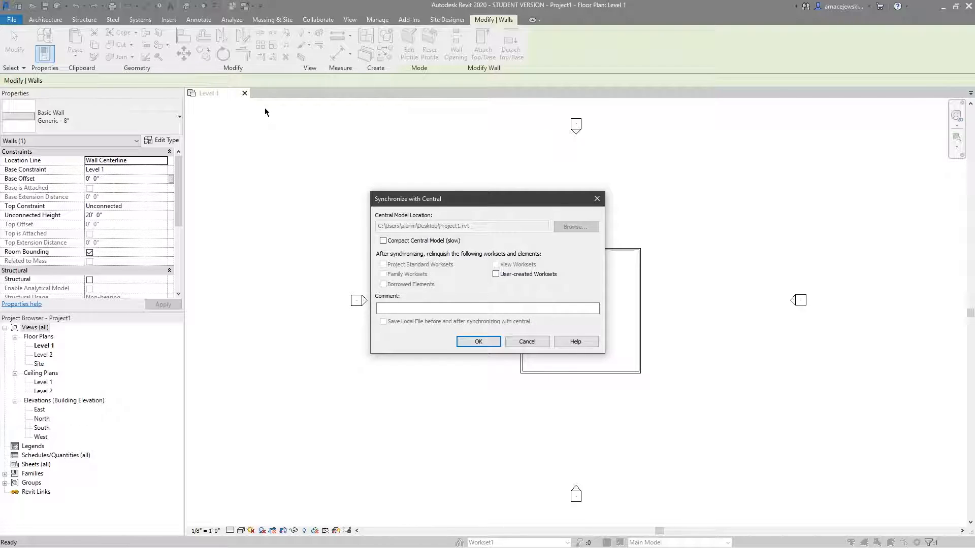
pyautogui.moveTo(455, 213)
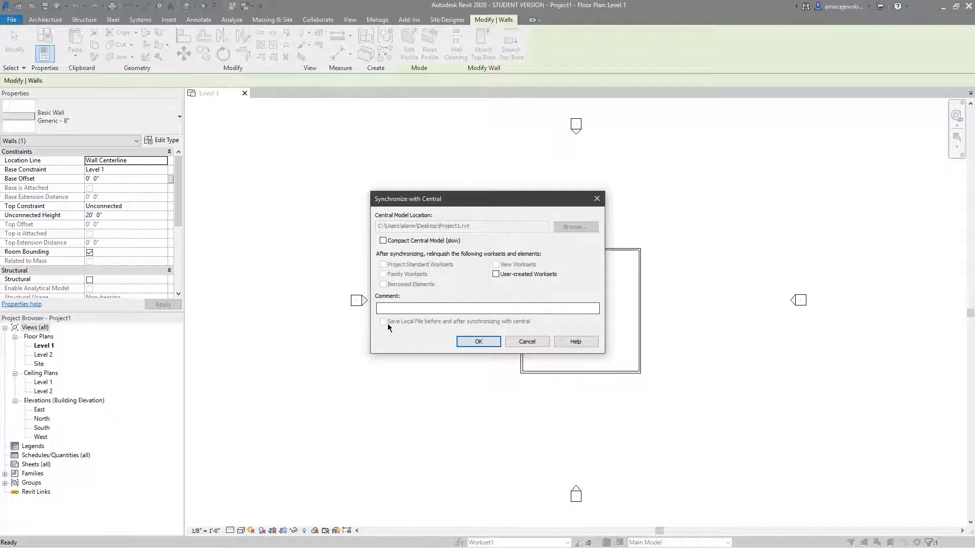
pyautogui.moveTo(392, 329)
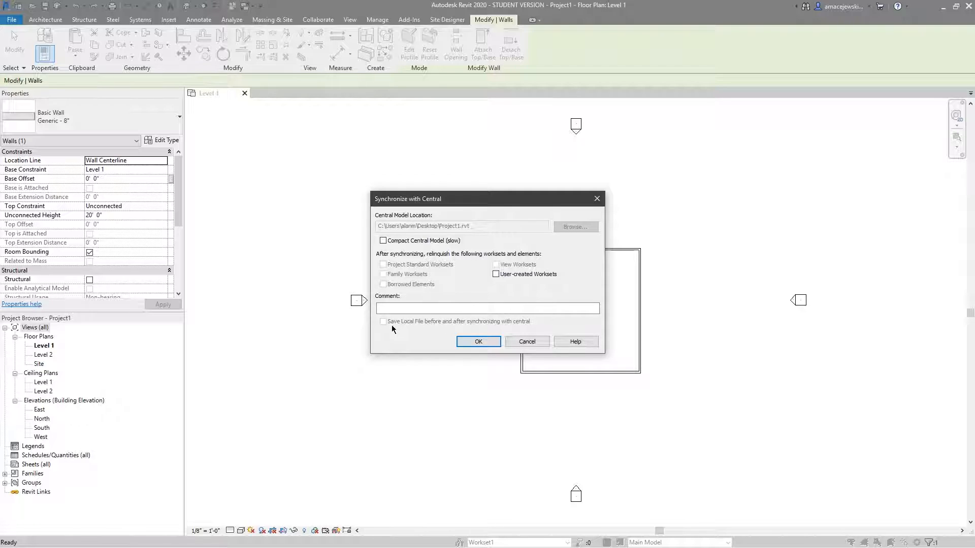
pyautogui.moveTo(490, 328)
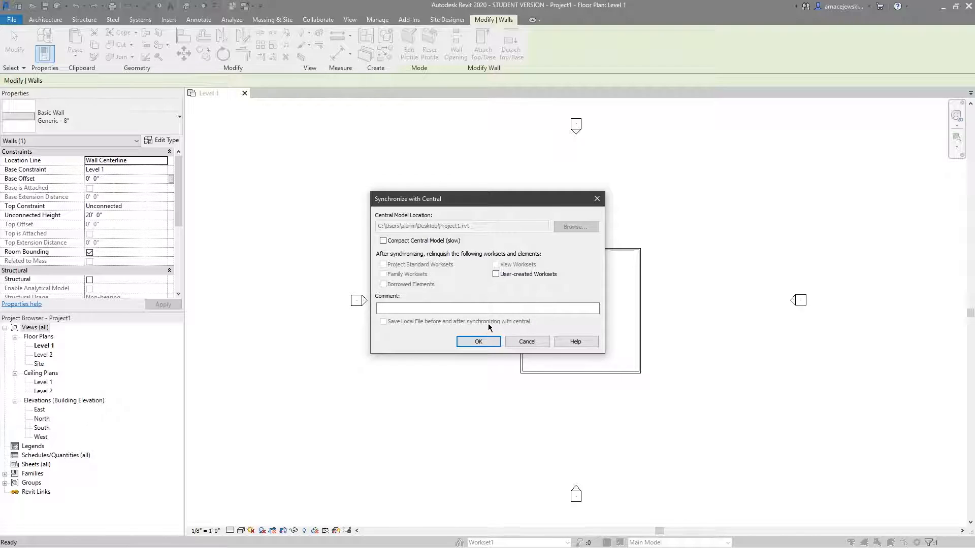
pyautogui.moveTo(477, 263)
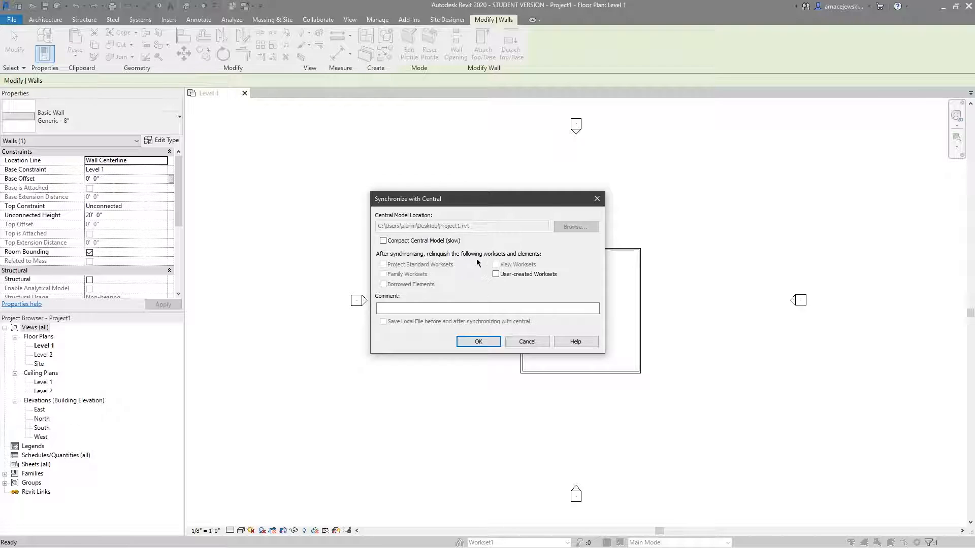
pyautogui.moveTo(481, 261)
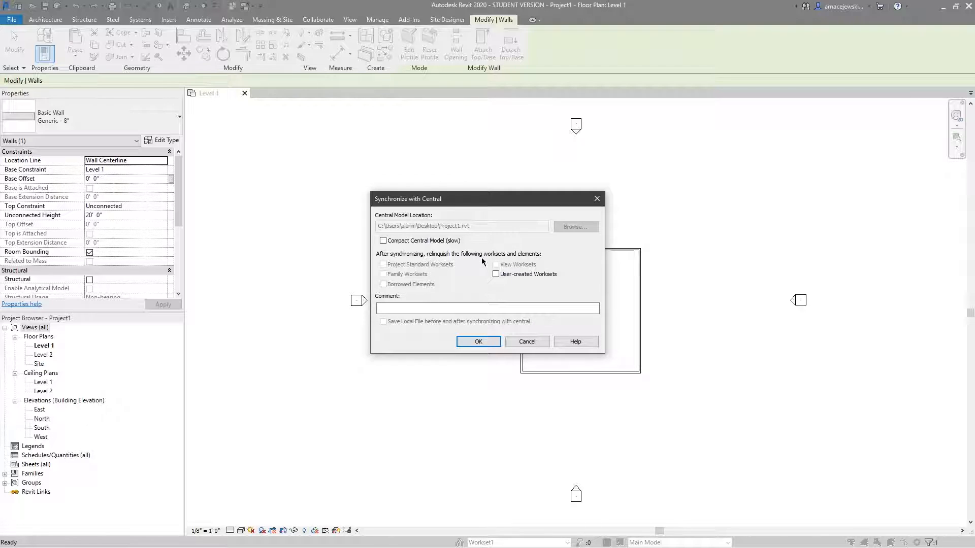
pyautogui.moveTo(527, 341)
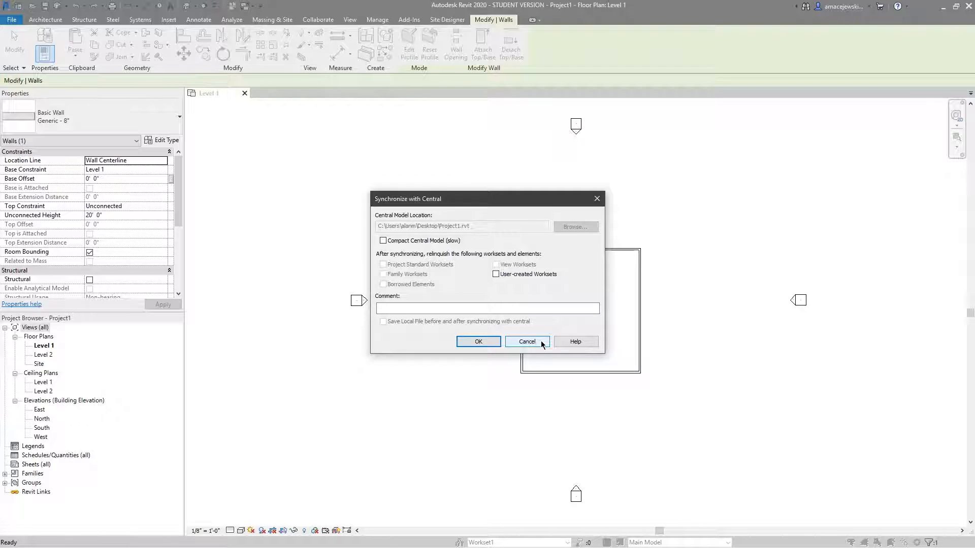
# Step: Cancel the Synchronize with Central dialog and close Project1 from the File menu
pyautogui.click(525, 341)
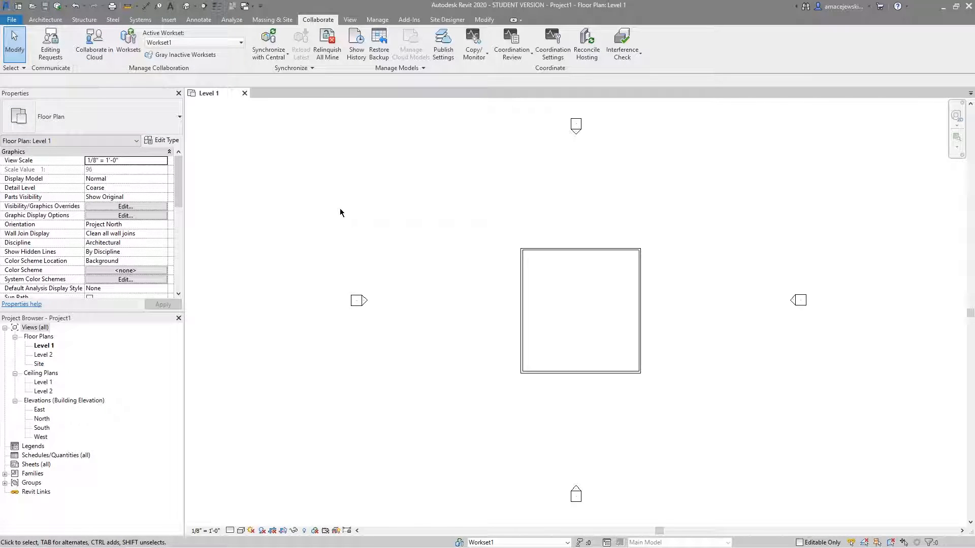
pyautogui.moveTo(12, 20)
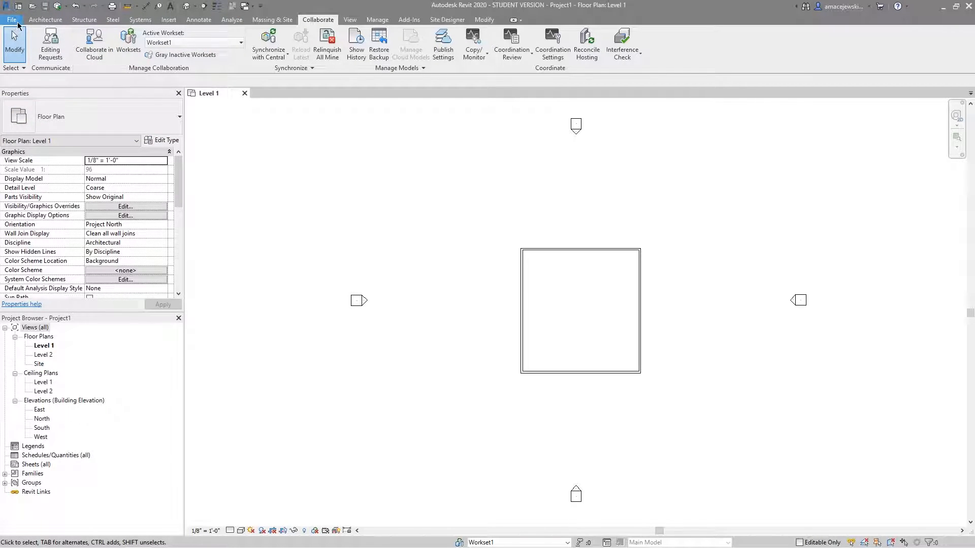
pyautogui.click(11, 19)
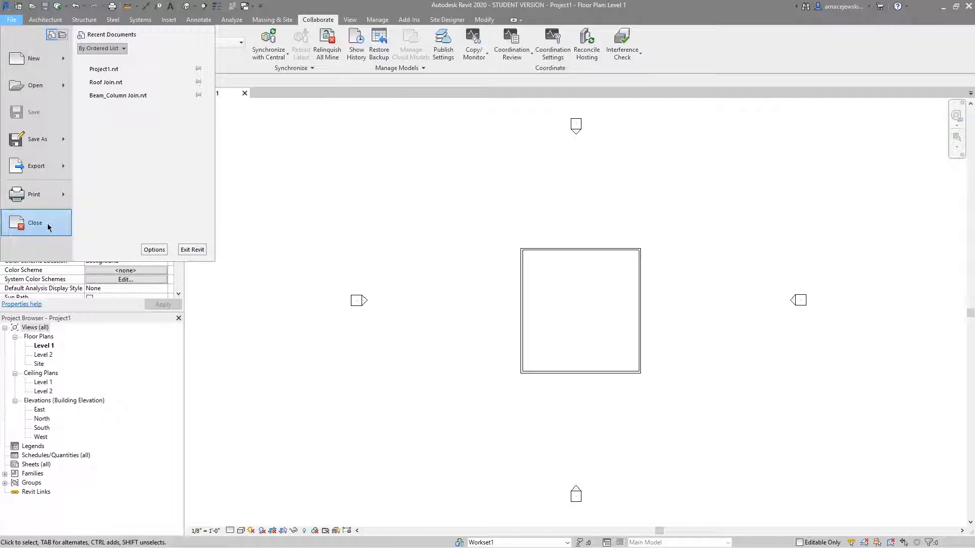
pyautogui.moveTo(200, 226)
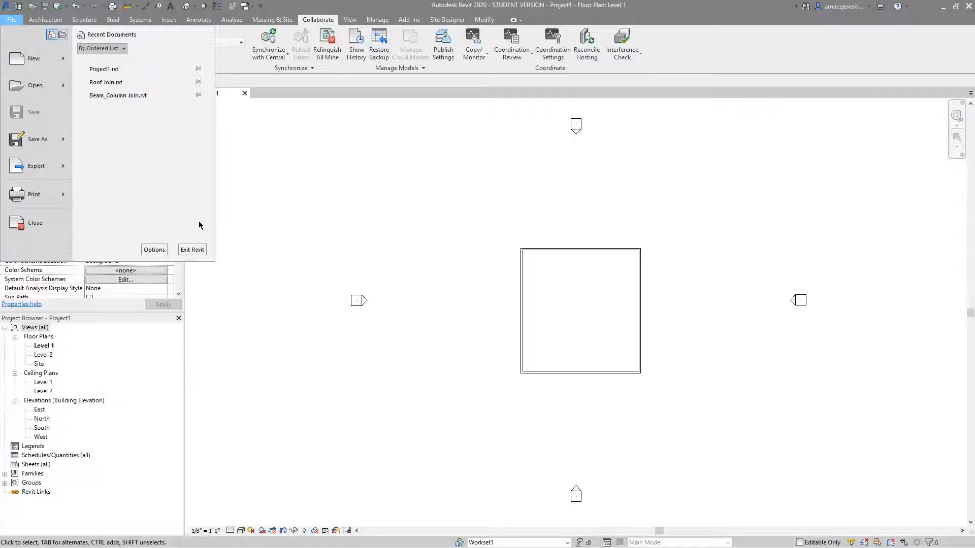
pyautogui.moveTo(203, 165)
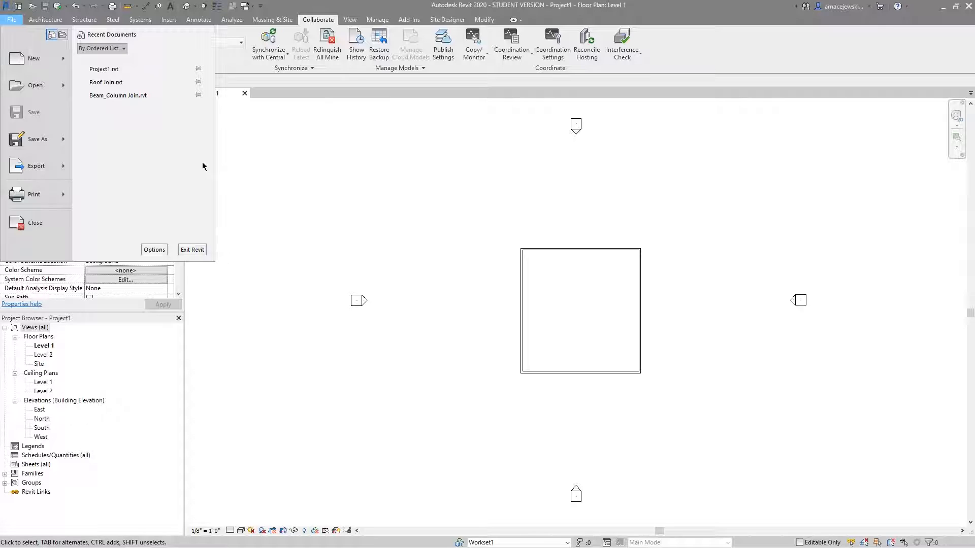
pyautogui.moveTo(284, 204)
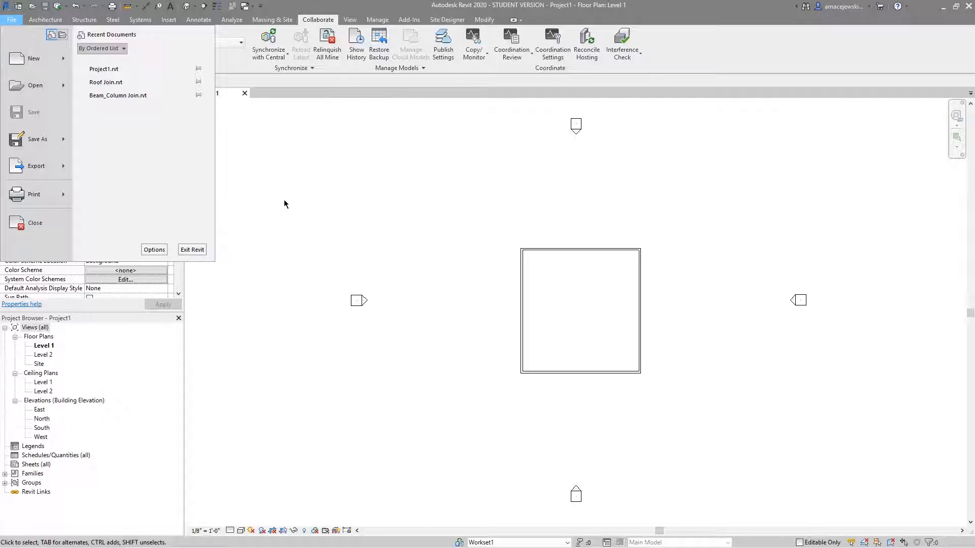
pyautogui.moveTo(35, 222)
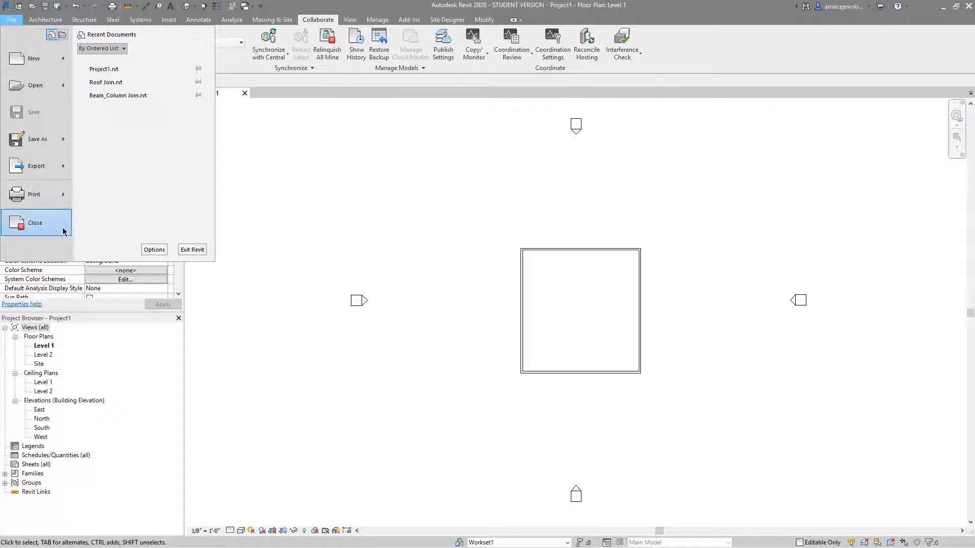
pyautogui.click(34, 223)
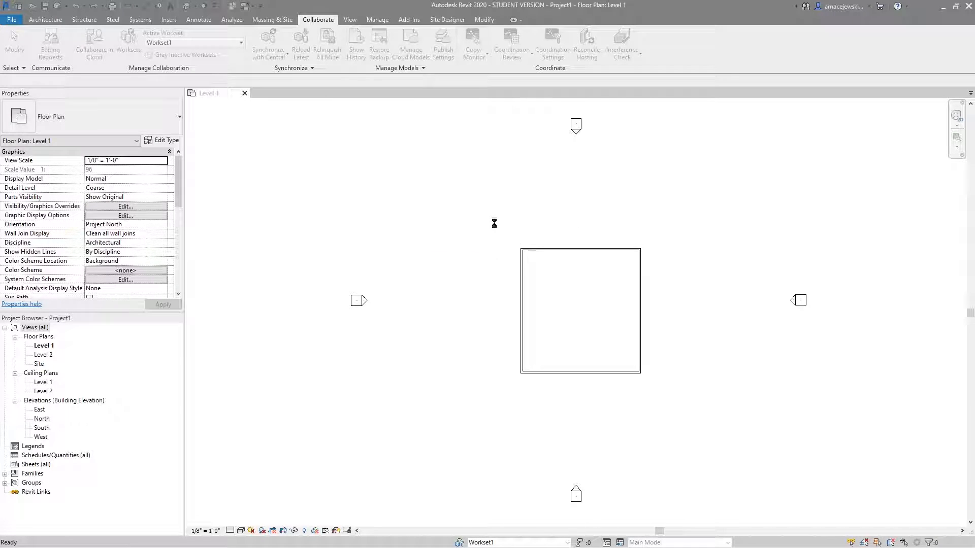
# Step: From the Home screen, start opening a model and choose Project1.rvt on the Desktop
pyautogui.click(11, 20)
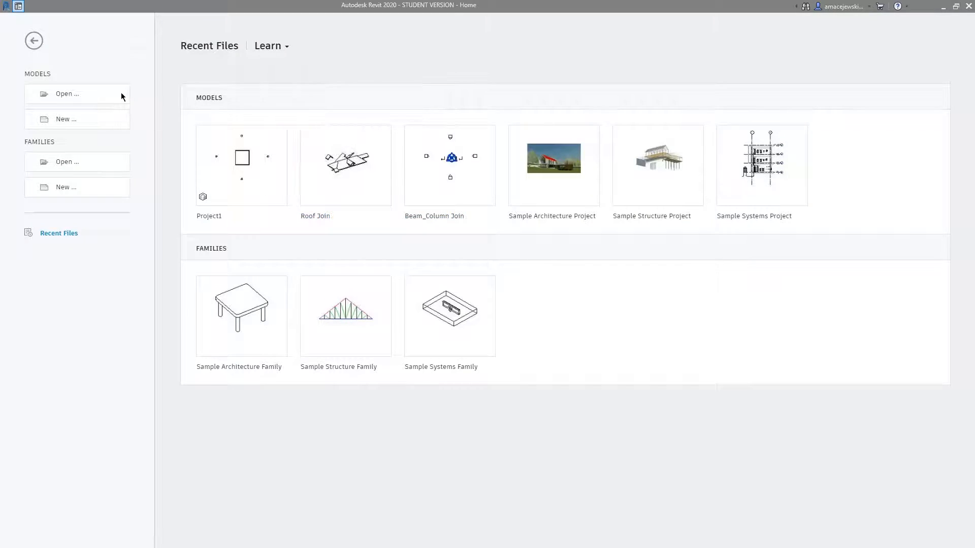
pyautogui.click(67, 94)
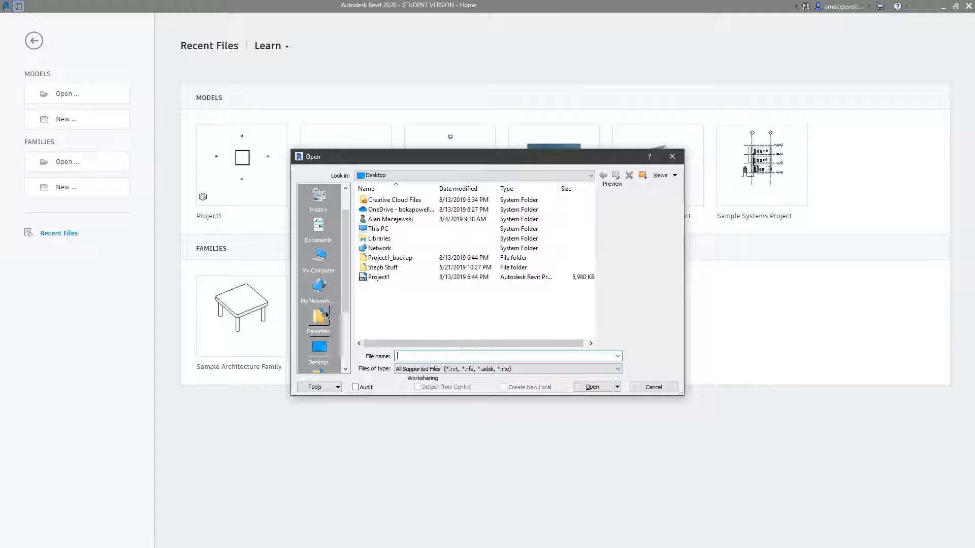
pyautogui.click(379, 276)
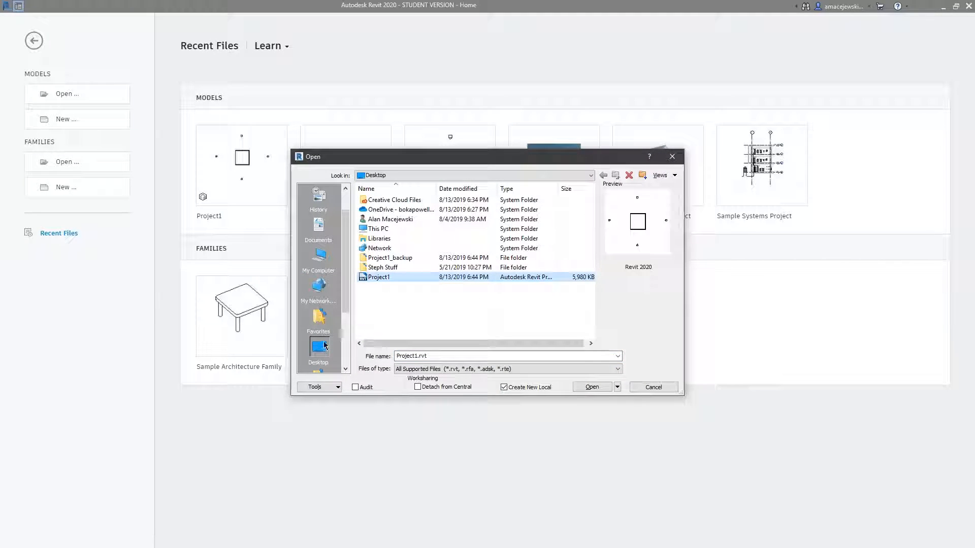
pyautogui.moveTo(509, 332)
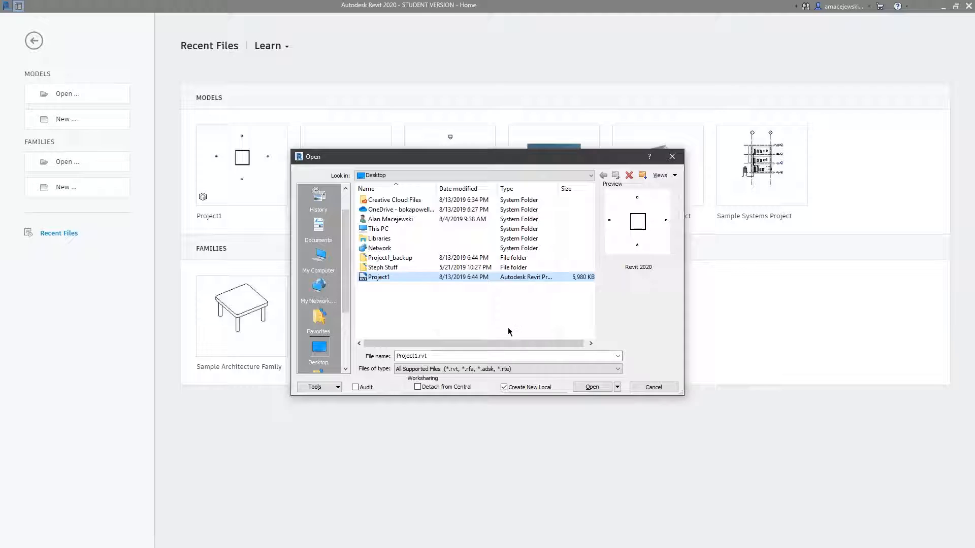
pyautogui.moveTo(515, 398)
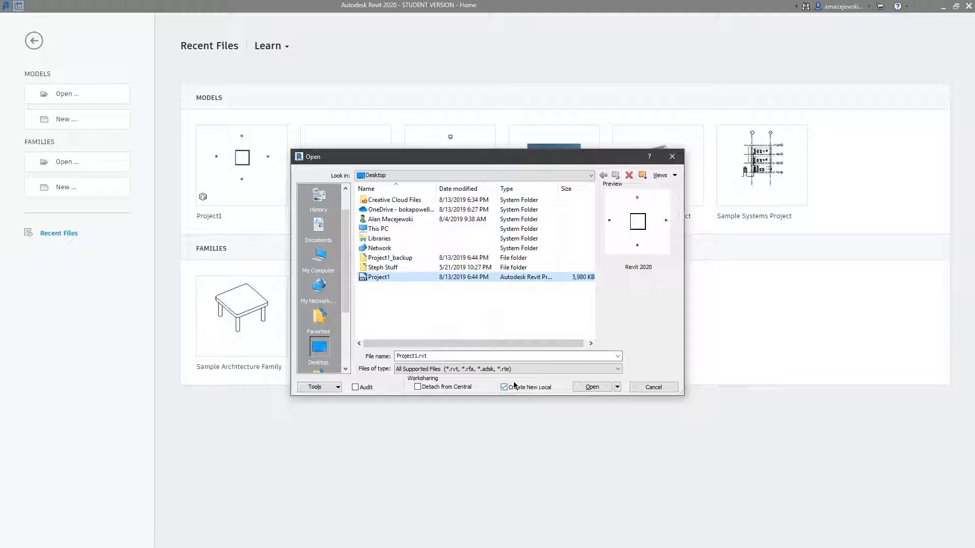
pyautogui.moveTo(521, 408)
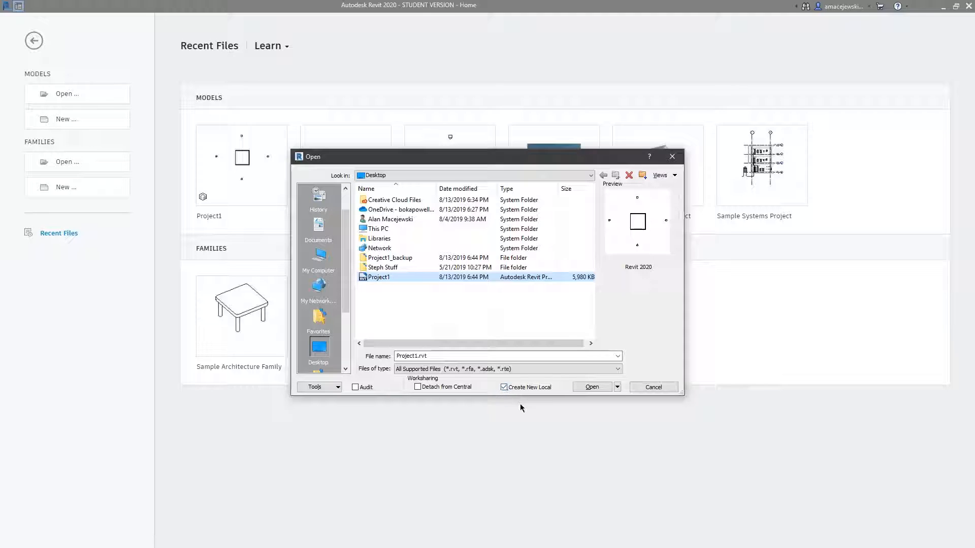
pyautogui.moveTo(495, 438)
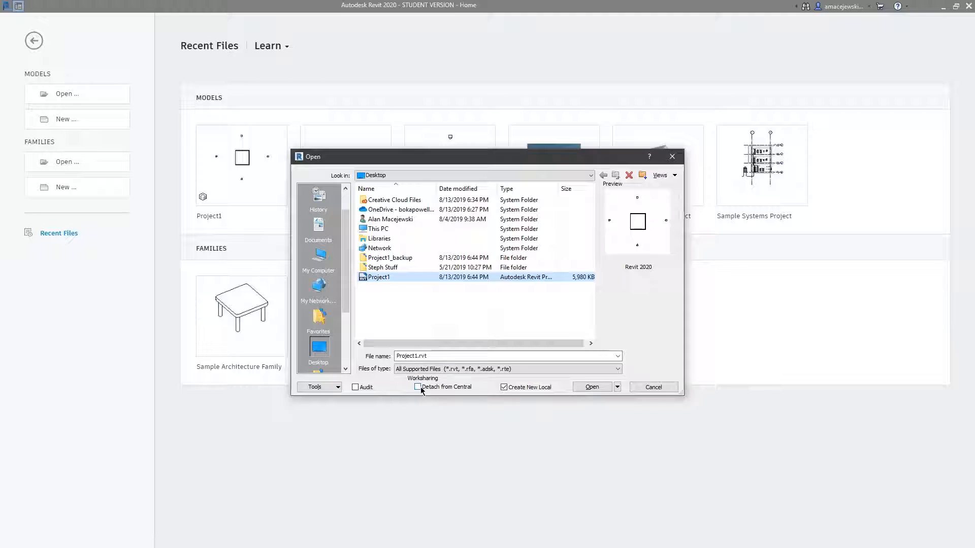
pyautogui.moveTo(460, 421)
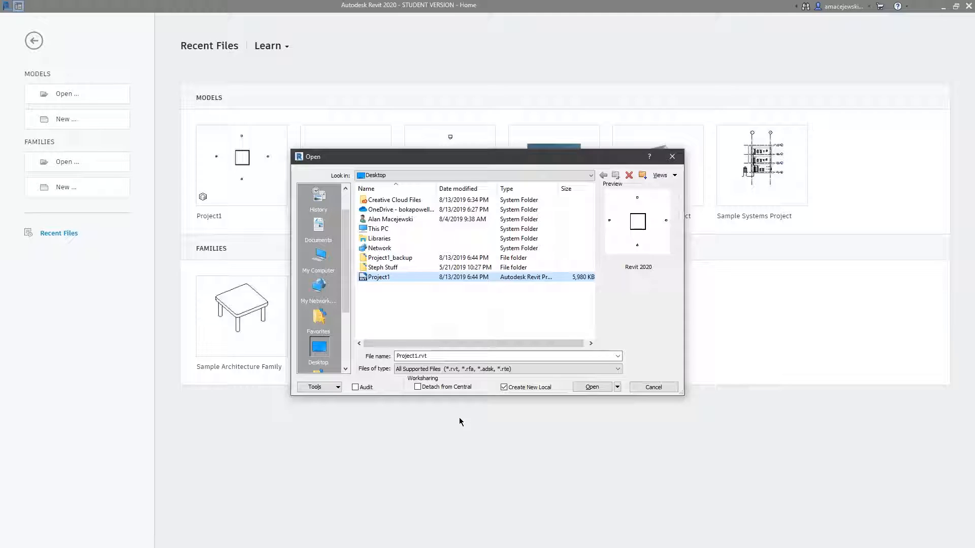
pyautogui.moveTo(563, 323)
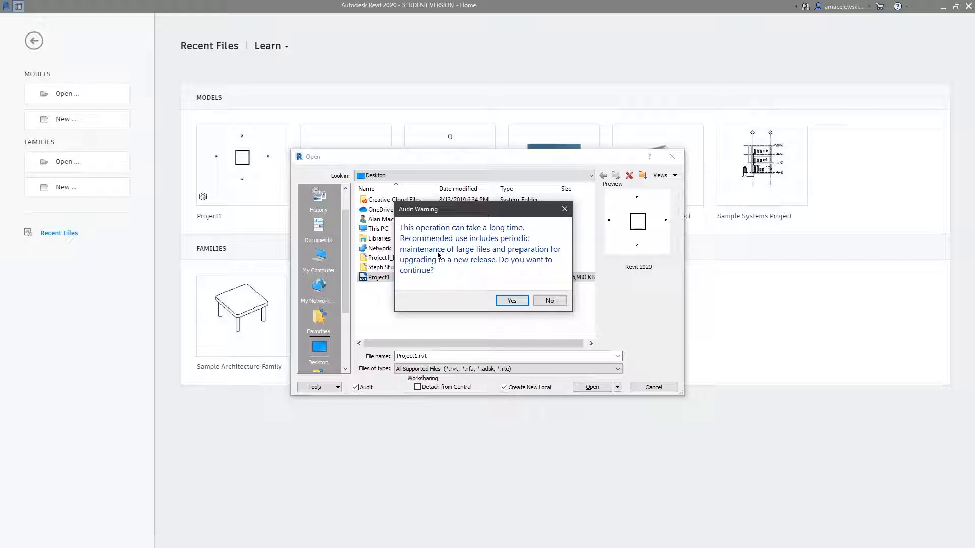
# Step: Decline the audit warning so Project1 opens as a local copy without auditing
pyautogui.click(548, 300)
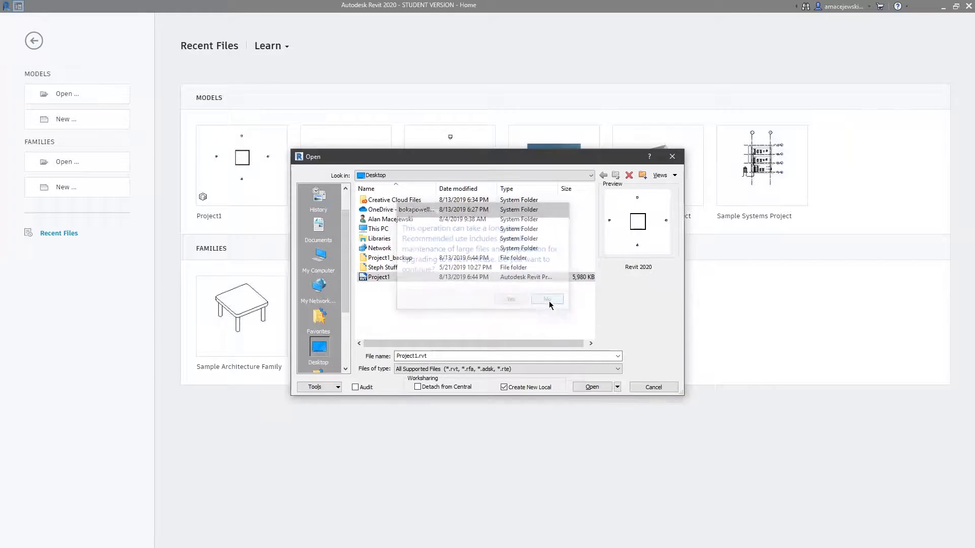
pyautogui.click(546, 299)
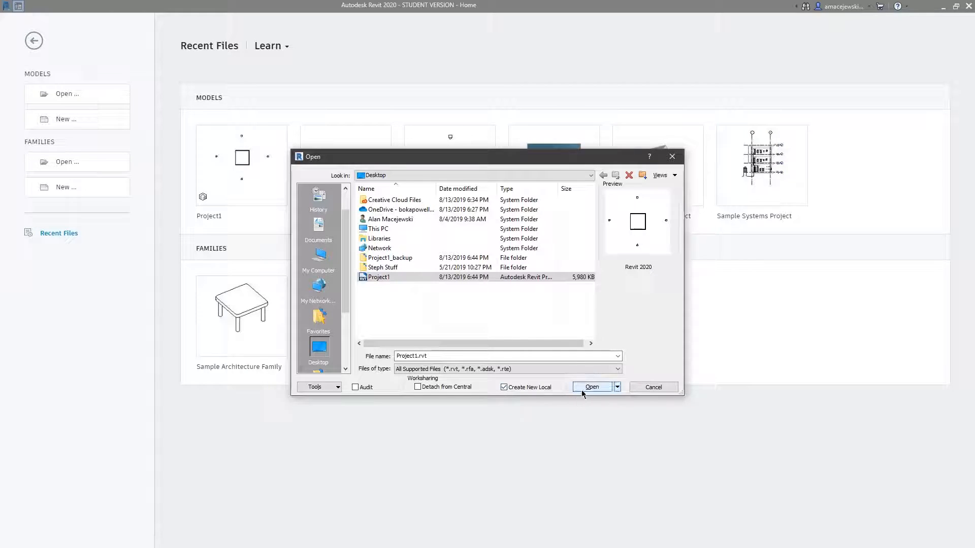
# Step: Open Project1 as a new local copy, raising the duplicate-name warning
pyautogui.click(591, 387)
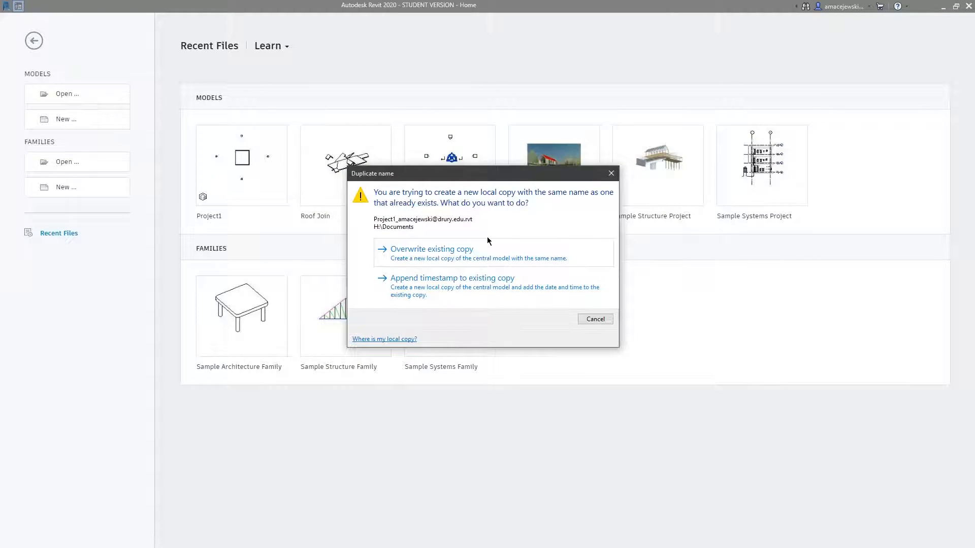
pyautogui.moveTo(548, 223)
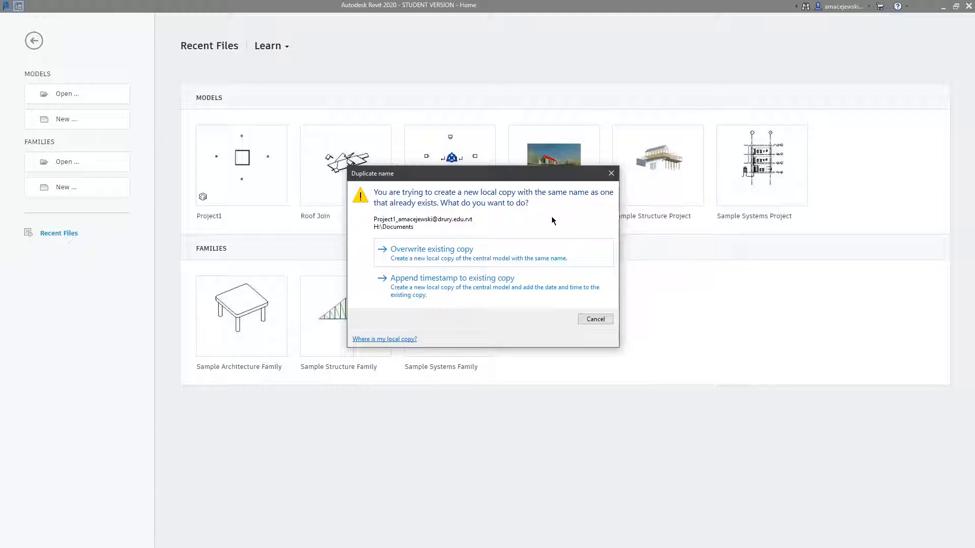
pyautogui.moveTo(403, 410)
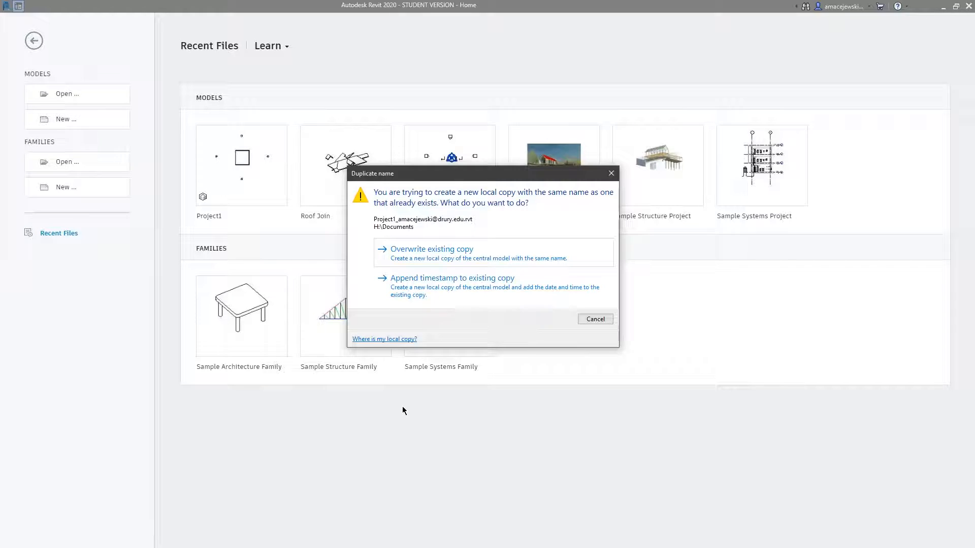
pyautogui.moveTo(514, 273)
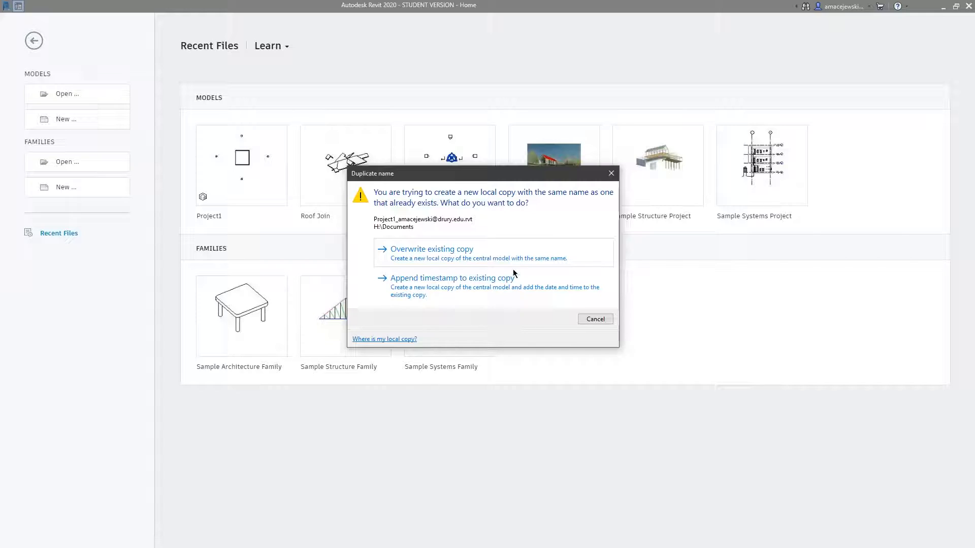
pyautogui.moveTo(558, 231)
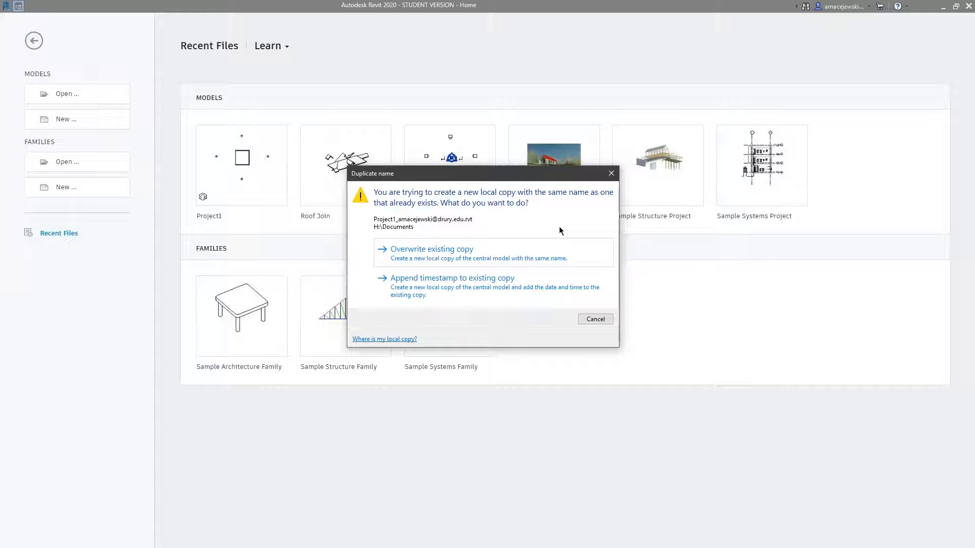
pyautogui.moveTo(548, 226)
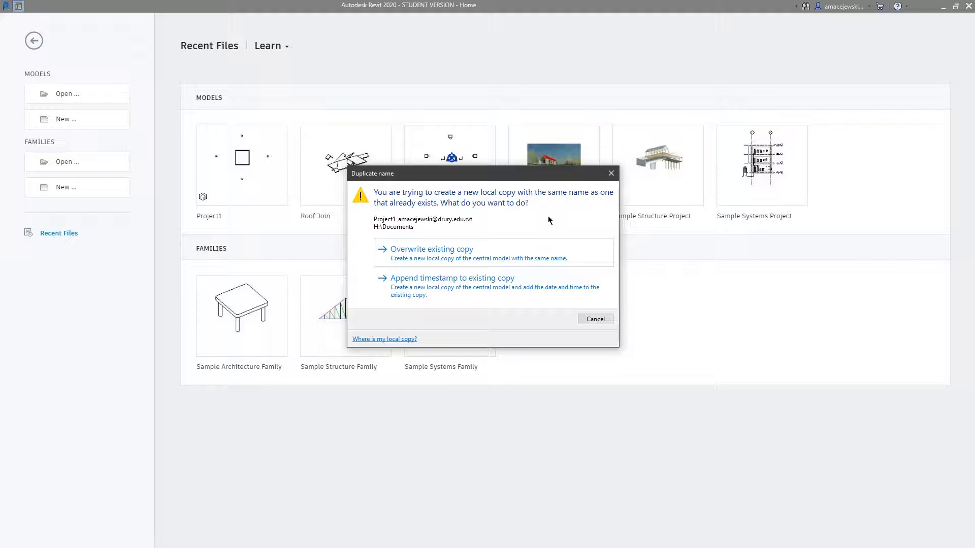
pyautogui.moveTo(524, 222)
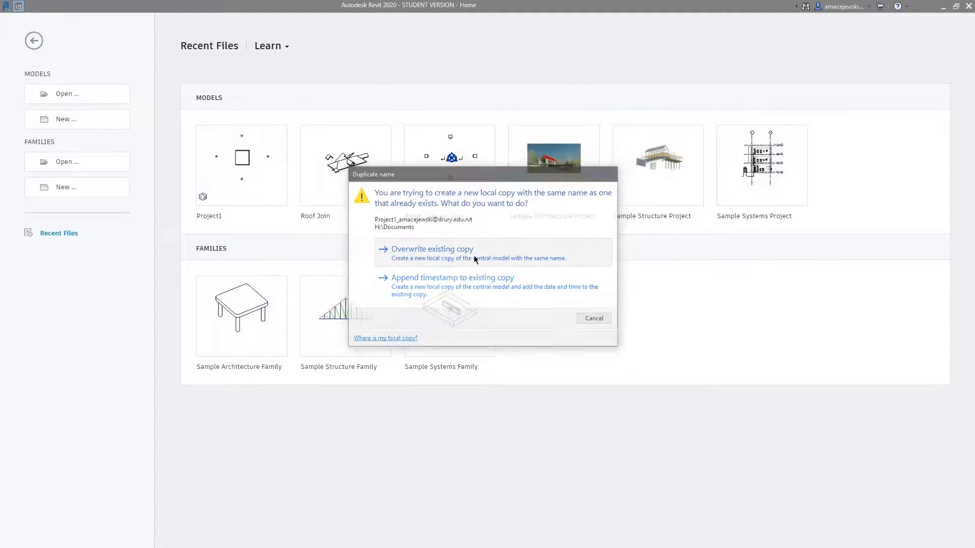
# Step: Overwrite the existing local copy so a fresh Project1 local opens on Level 1
pyautogui.click(432, 252)
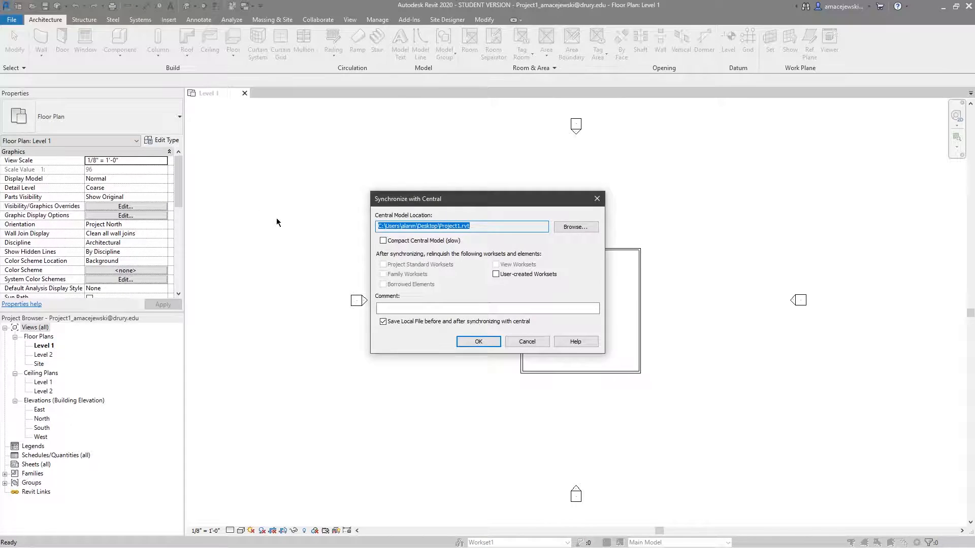
pyautogui.moveTo(447, 427)
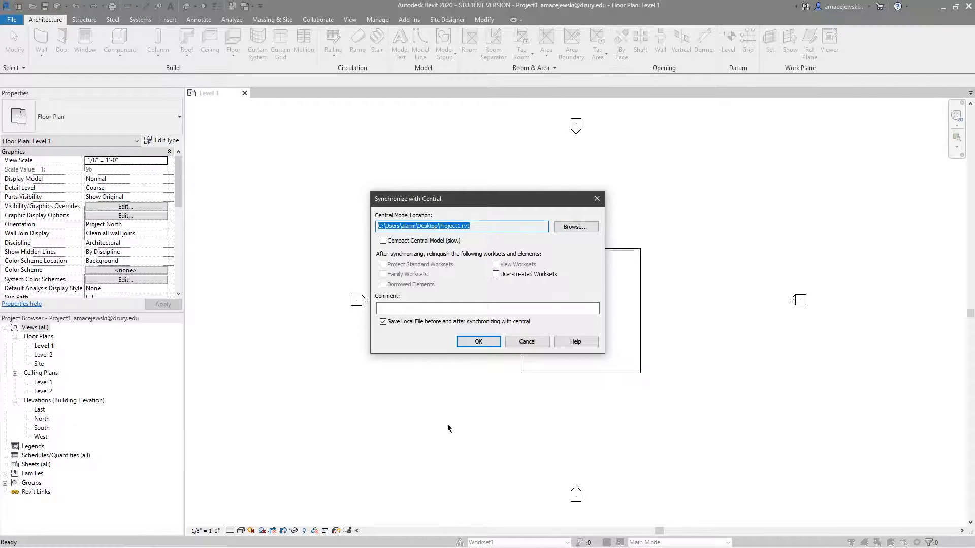
pyautogui.moveTo(459, 428)
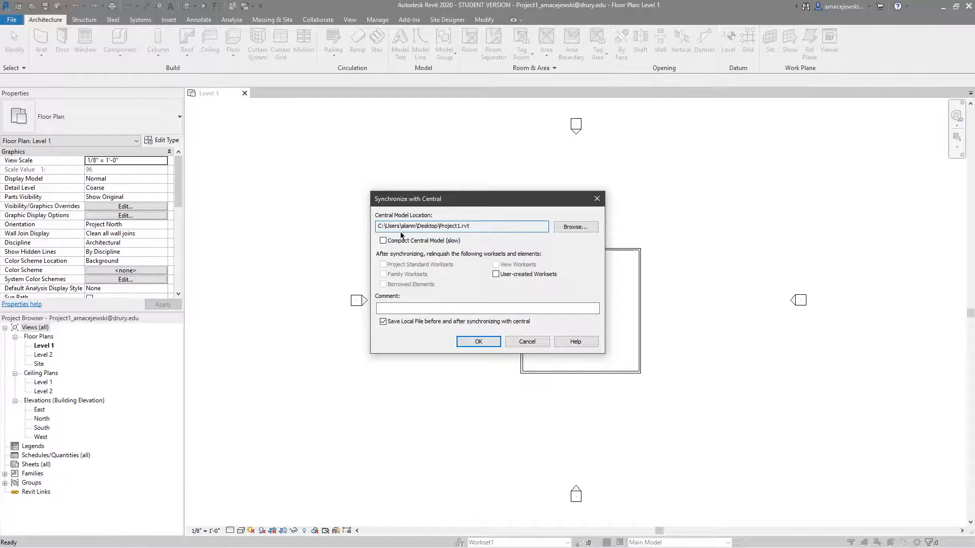
pyautogui.doubleClick(413, 226)
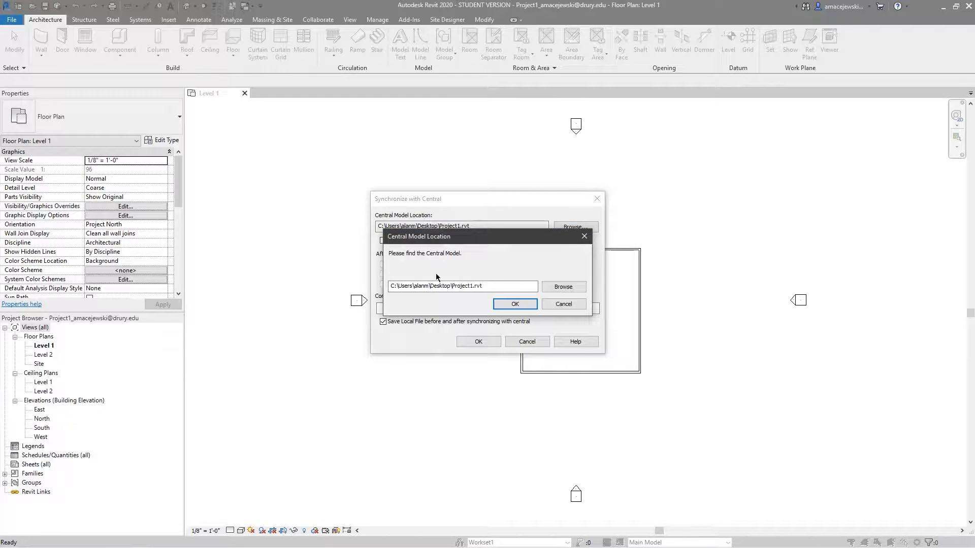
pyautogui.click(562, 286)
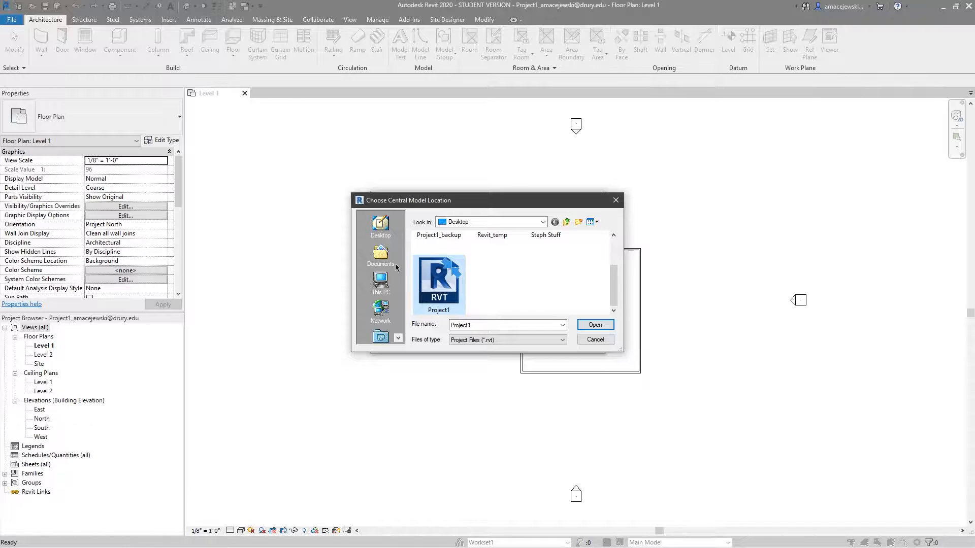
pyautogui.click(593, 325)
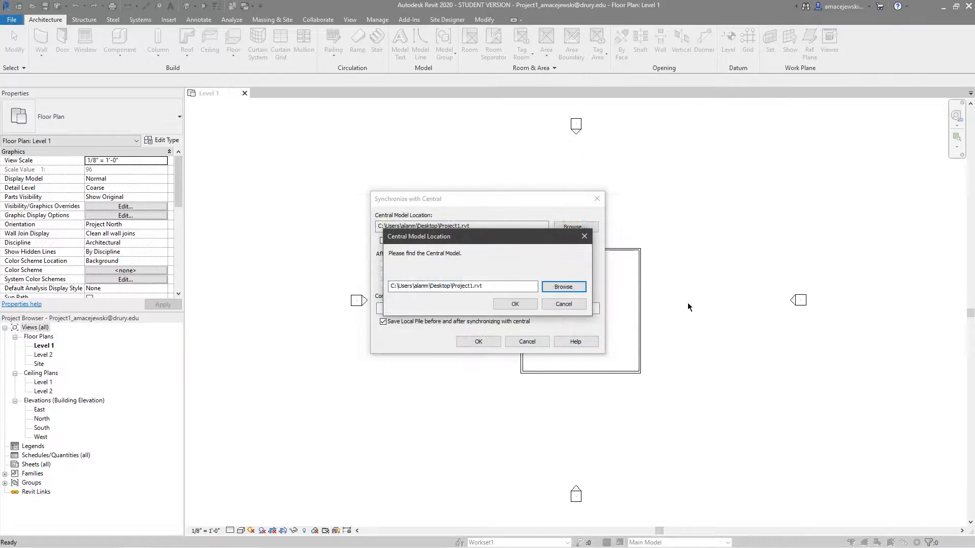
pyautogui.click(515, 303)
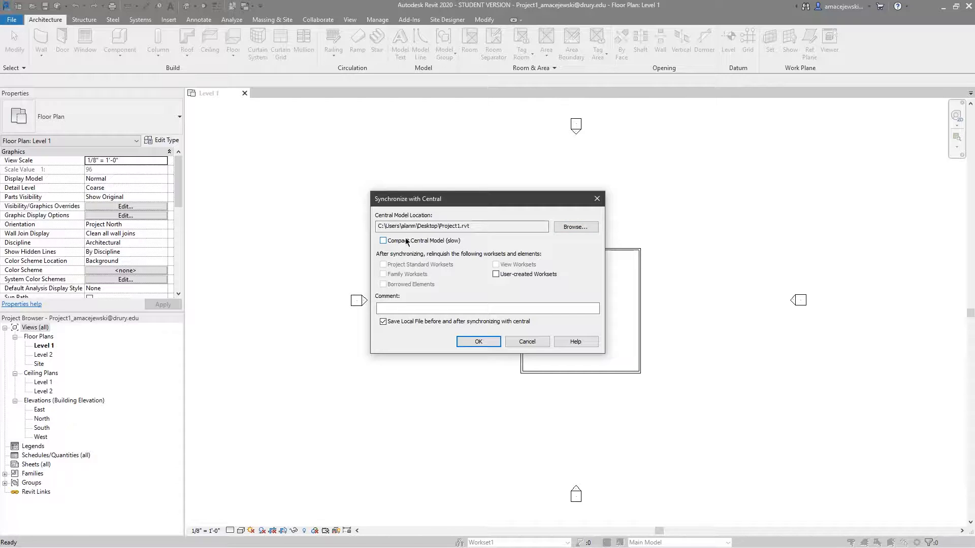
pyautogui.click(383, 240)
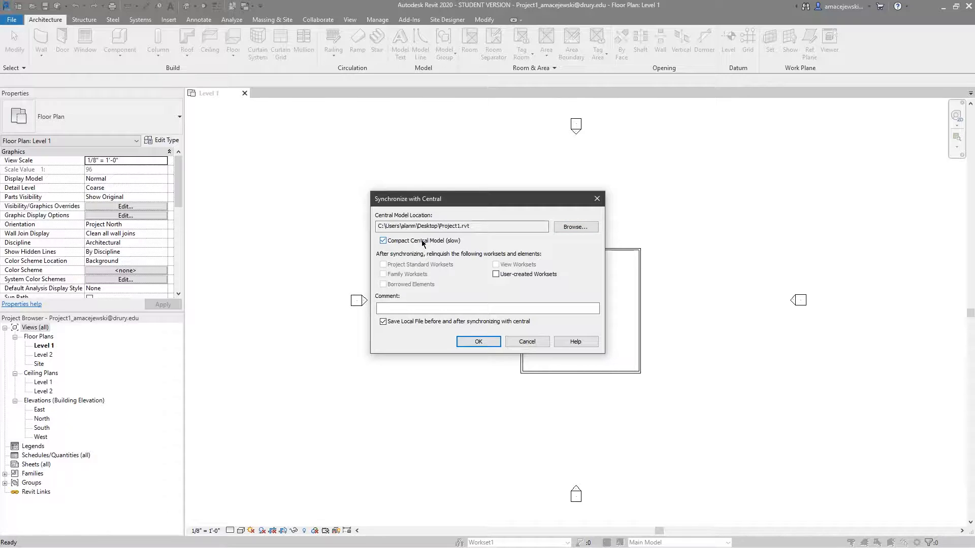
pyautogui.click(382, 241)
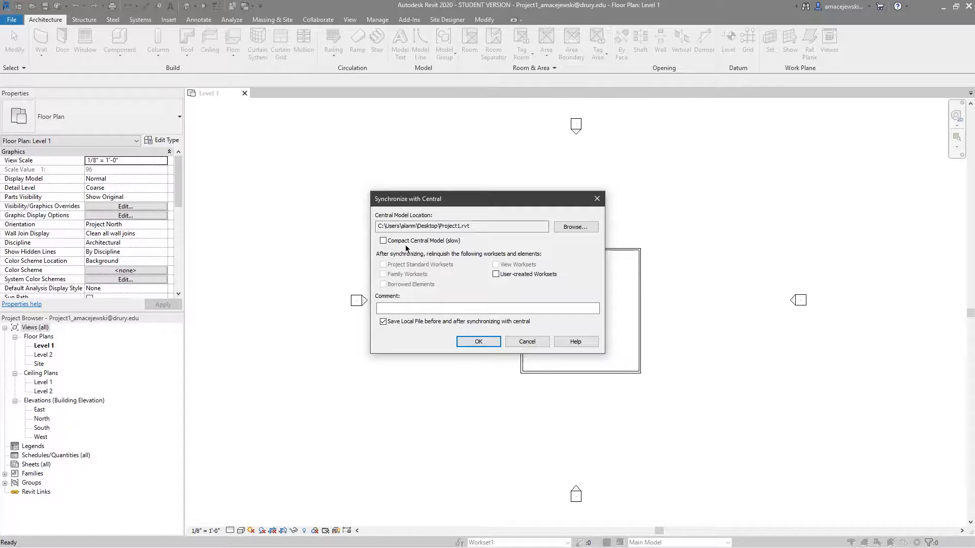
pyautogui.click(382, 241)
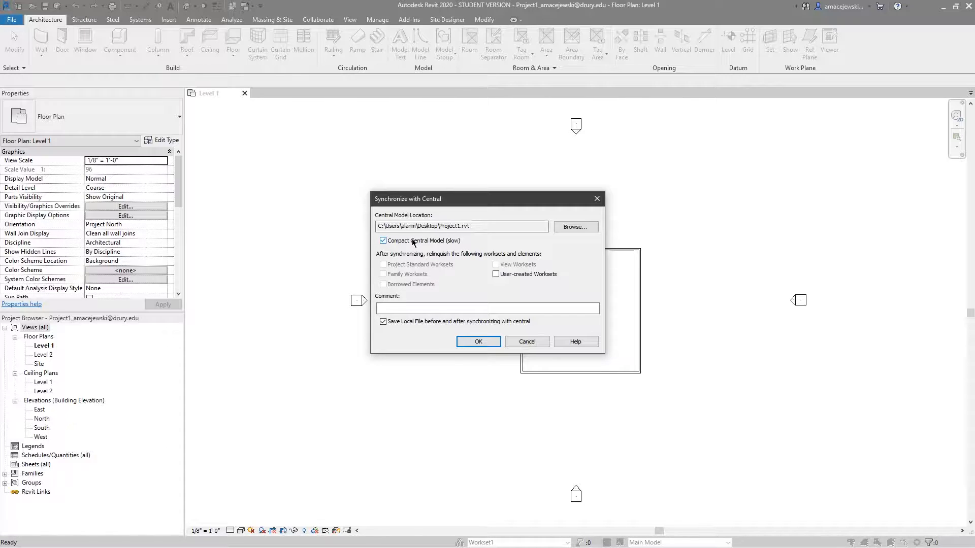
pyautogui.click(383, 241)
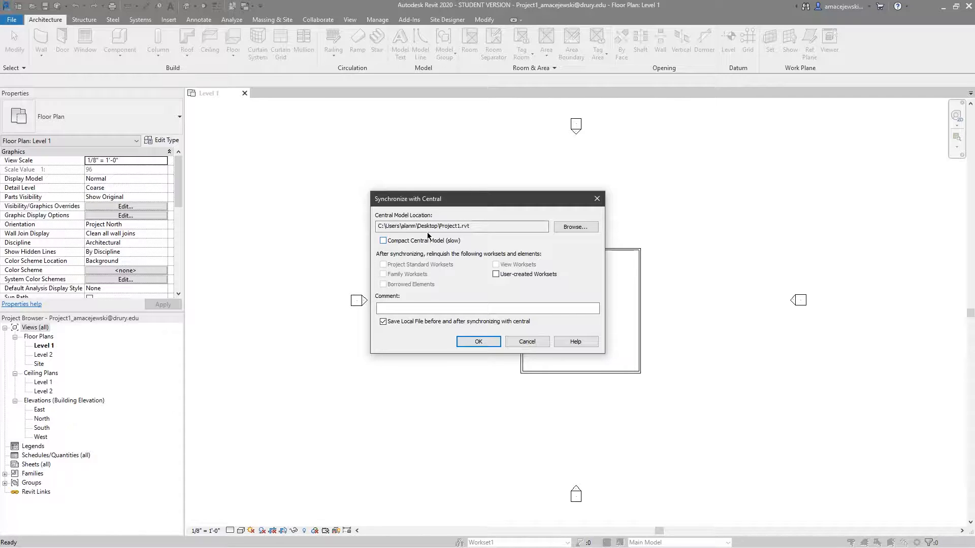
pyautogui.moveTo(471, 242)
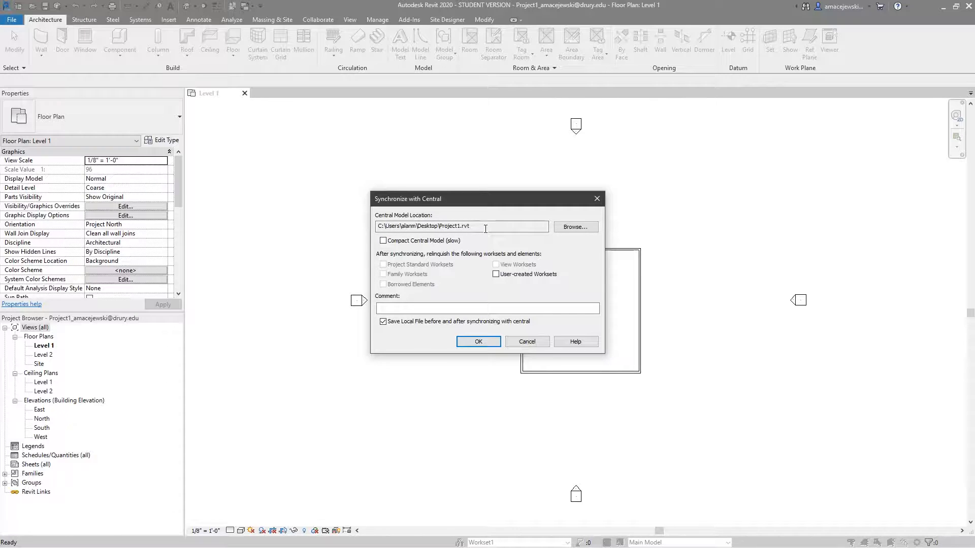
pyautogui.moveTo(441, 374)
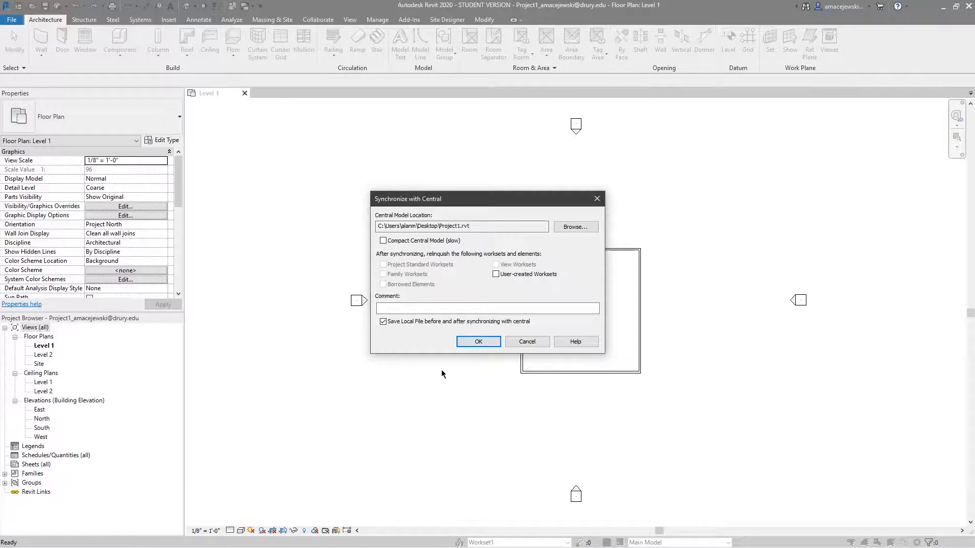
pyautogui.moveTo(401, 333)
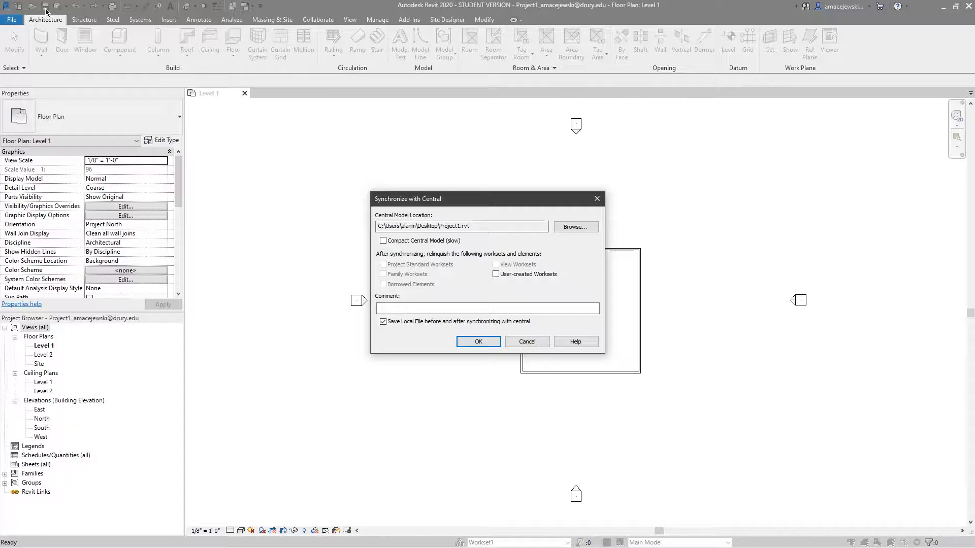
pyautogui.moveTo(286, 150)
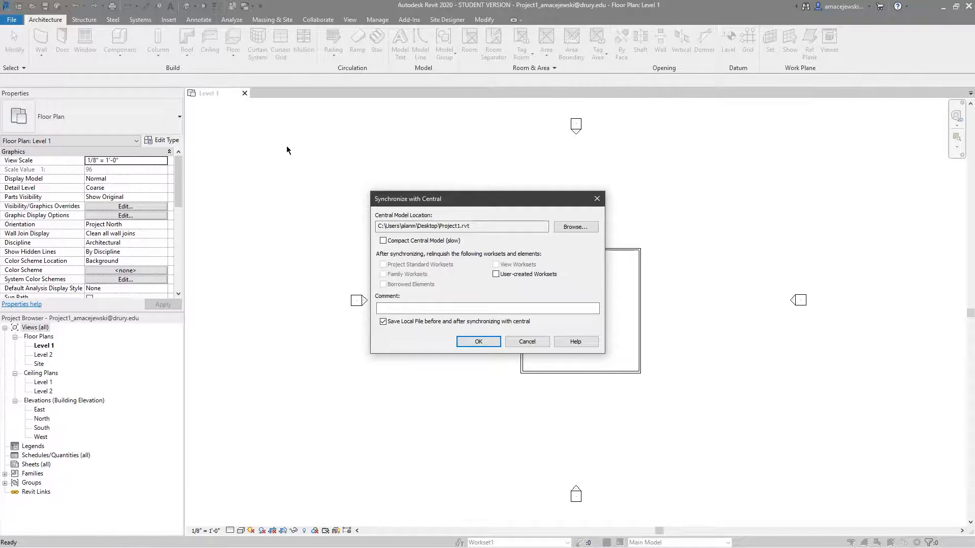
pyautogui.moveTo(479, 184)
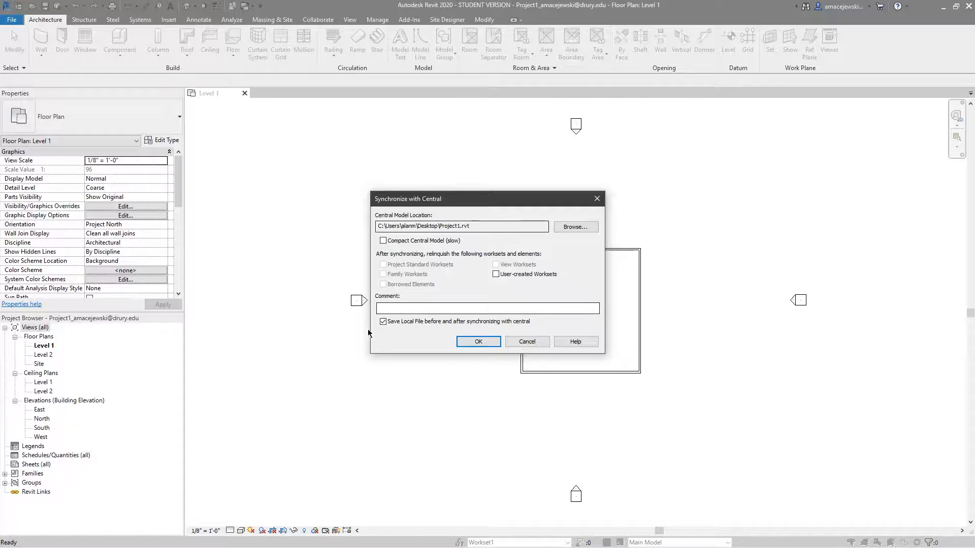
pyautogui.moveTo(417, 330)
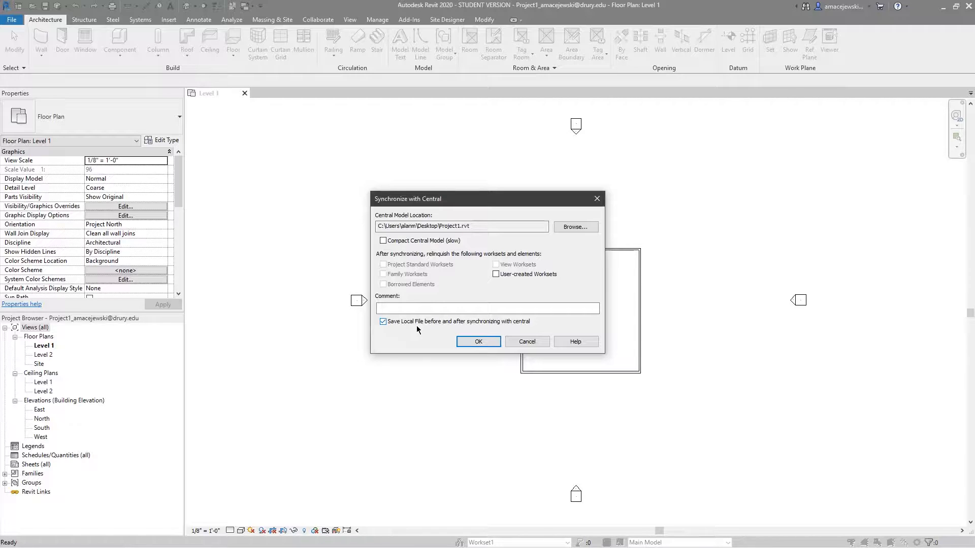
# Step: Reopen Synchronize and Modify Settings and confirm to synchronize the local copy with central
pyautogui.click(478, 341)
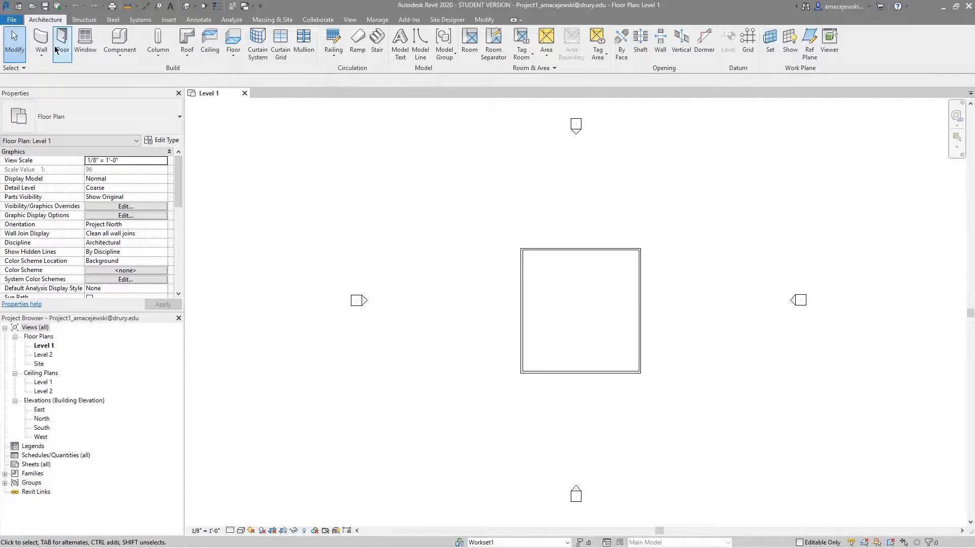
pyautogui.click(57, 6)
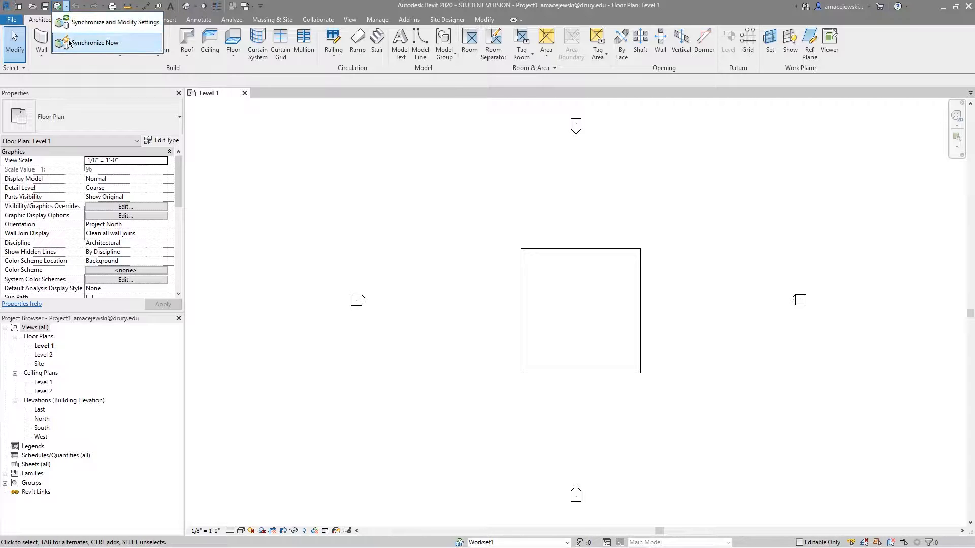
pyautogui.moveTo(94, 42)
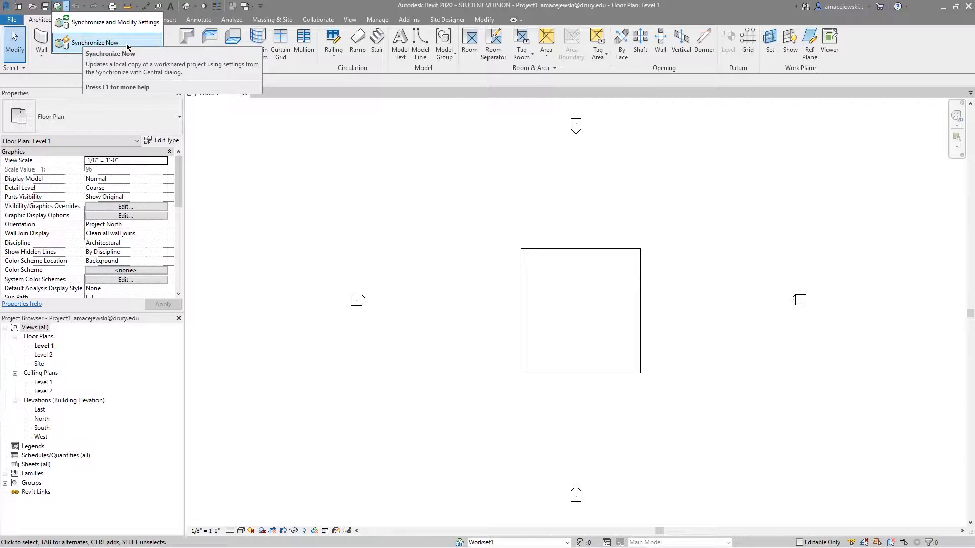
pyautogui.moveTo(95, 43)
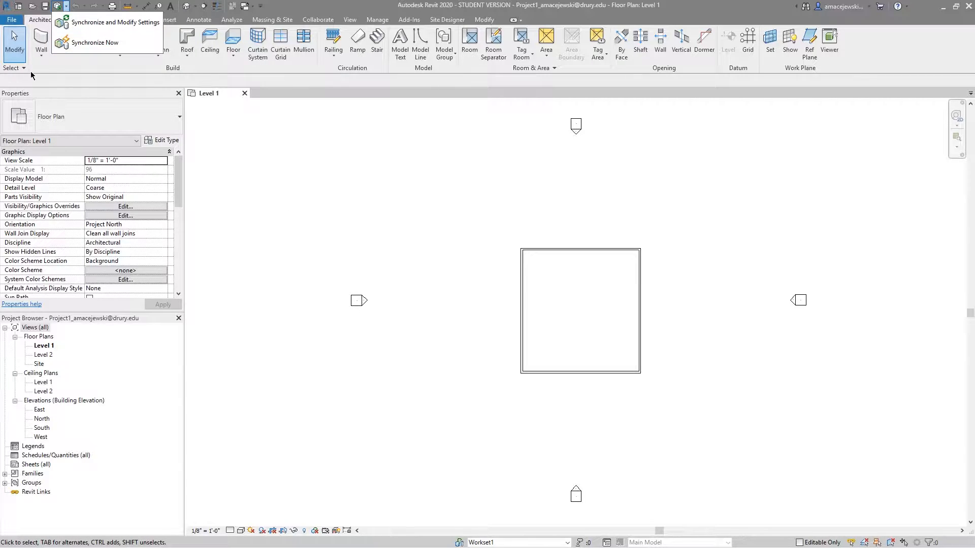
pyautogui.moveTo(146, 62)
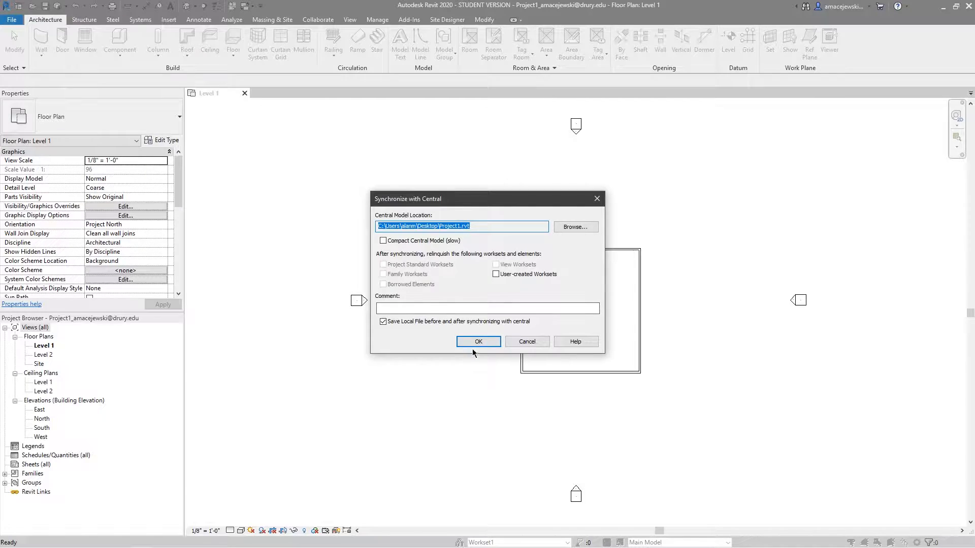
pyautogui.click(477, 341)
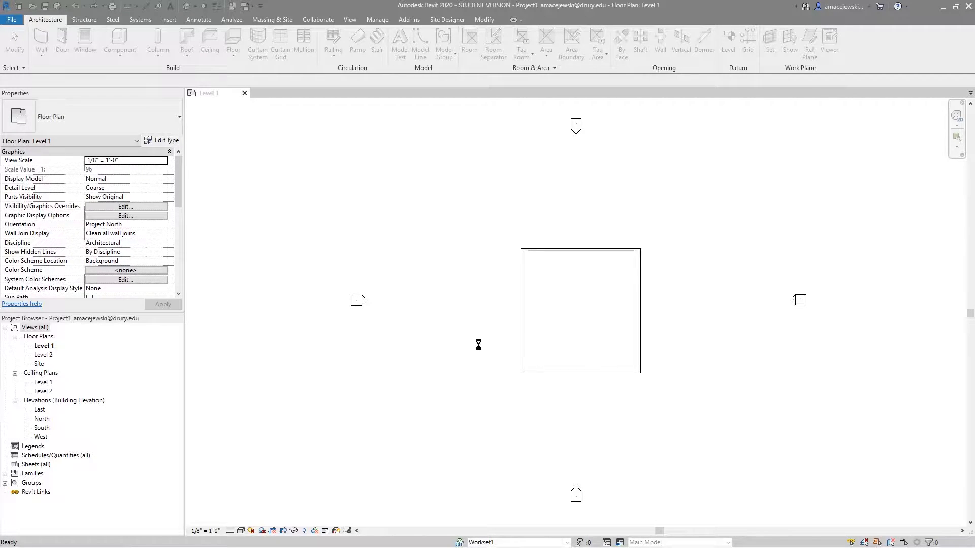